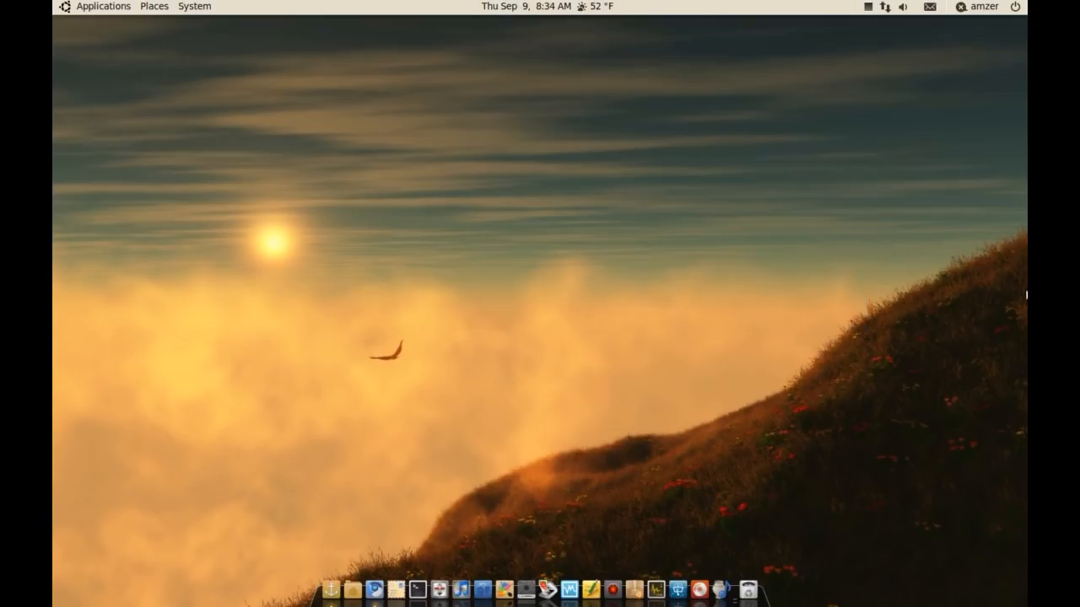
mouse_move(570, 300)
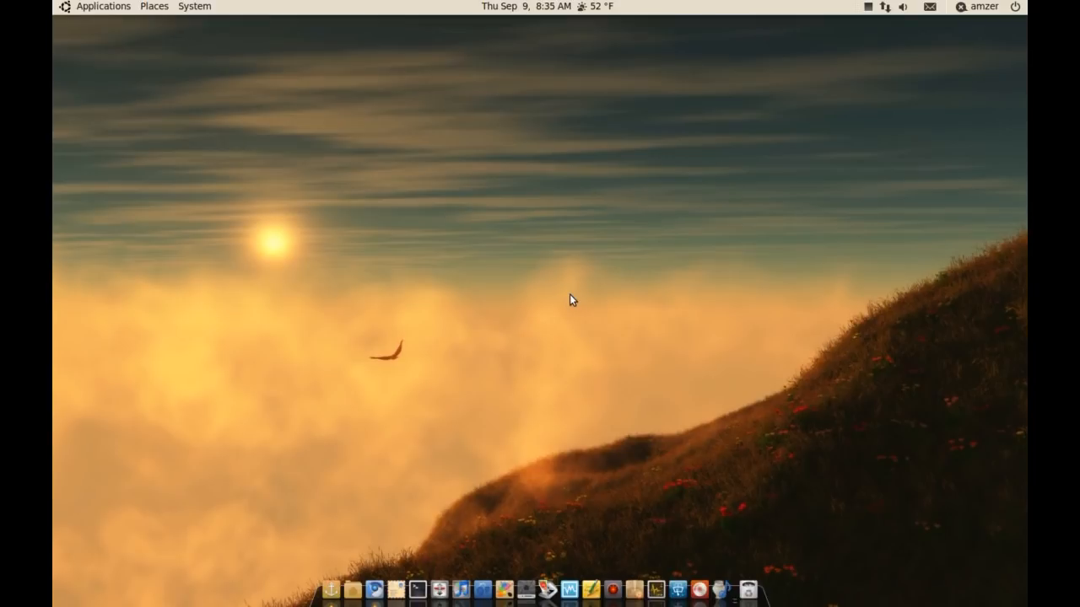
mouse_move(492, 357)
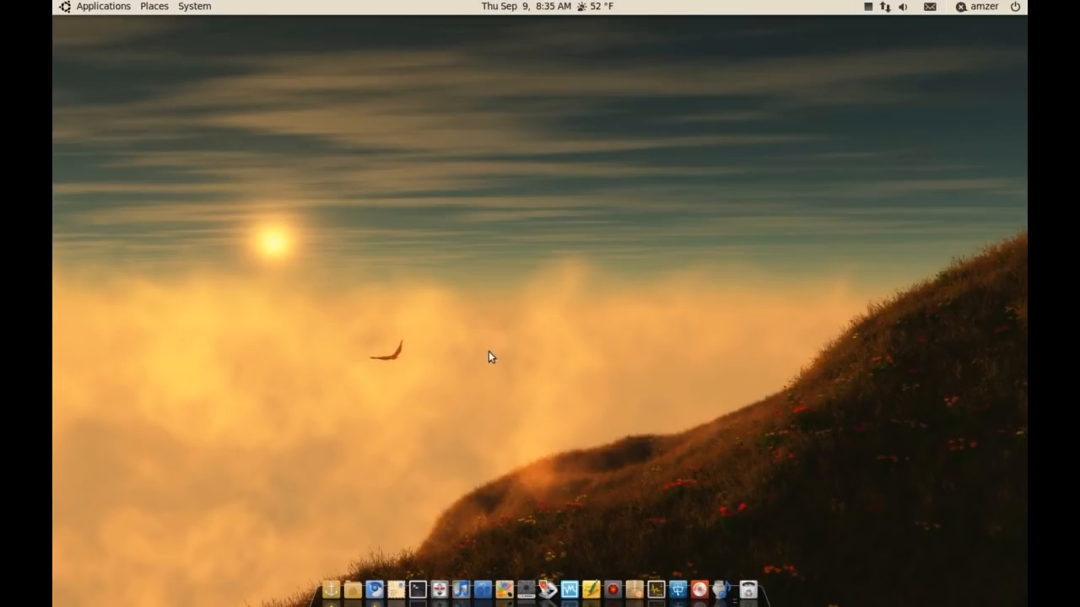
mouse_move(462, 584)
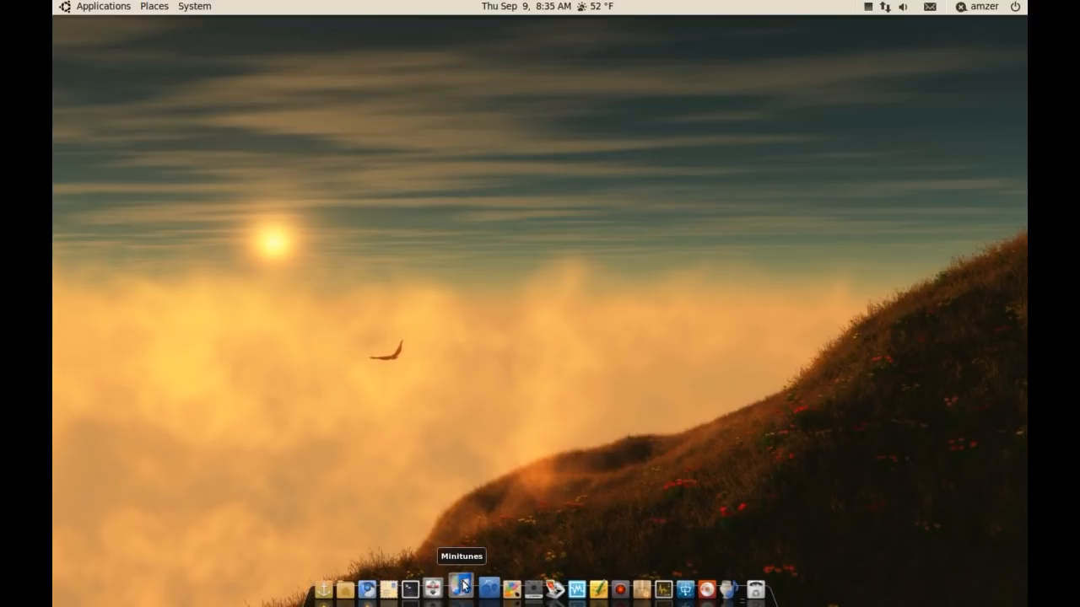
Launch Minitunes from the dock to reach the artist library
click(461, 587)
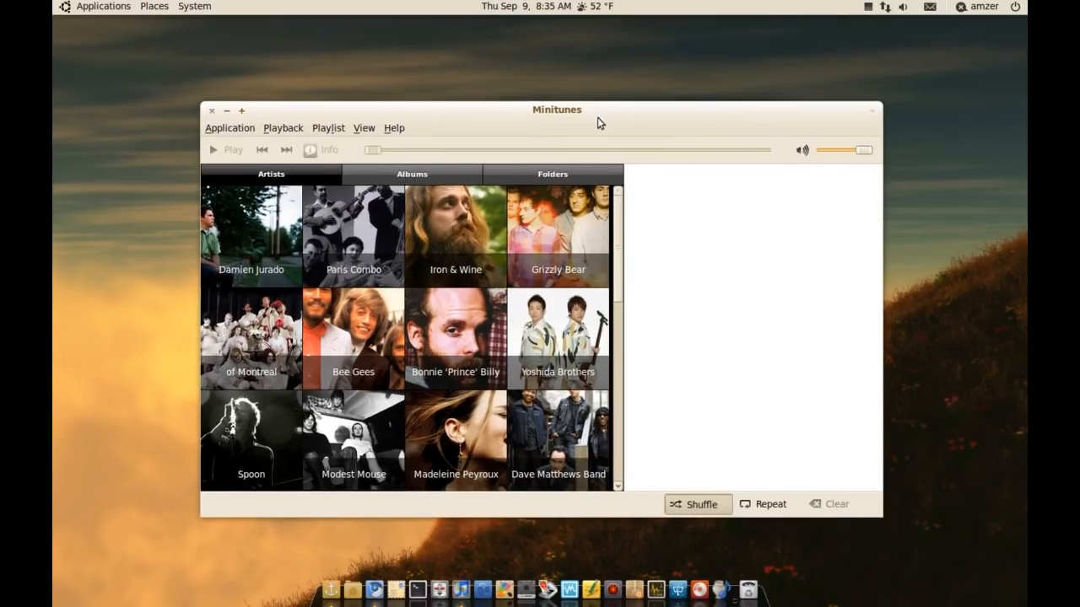
mouse_move(621, 209)
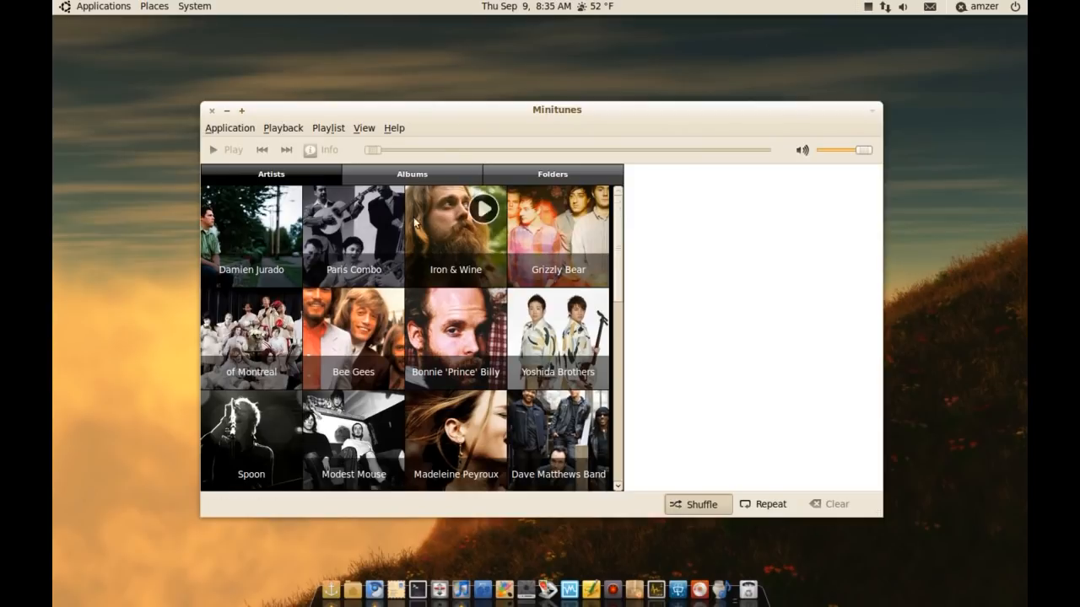
mouse_move(637, 274)
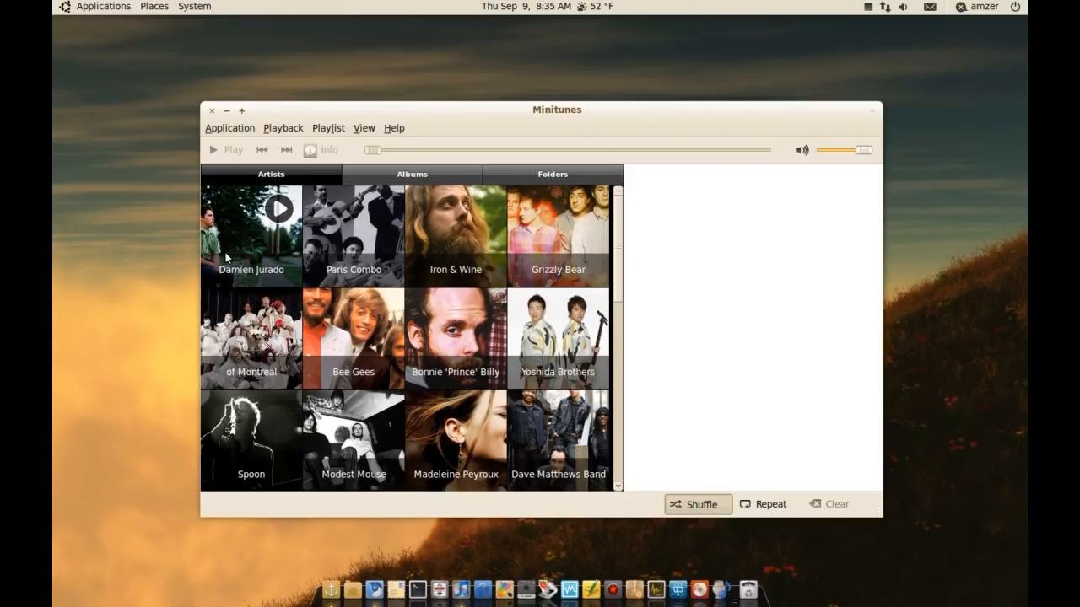
mouse_move(212, 149)
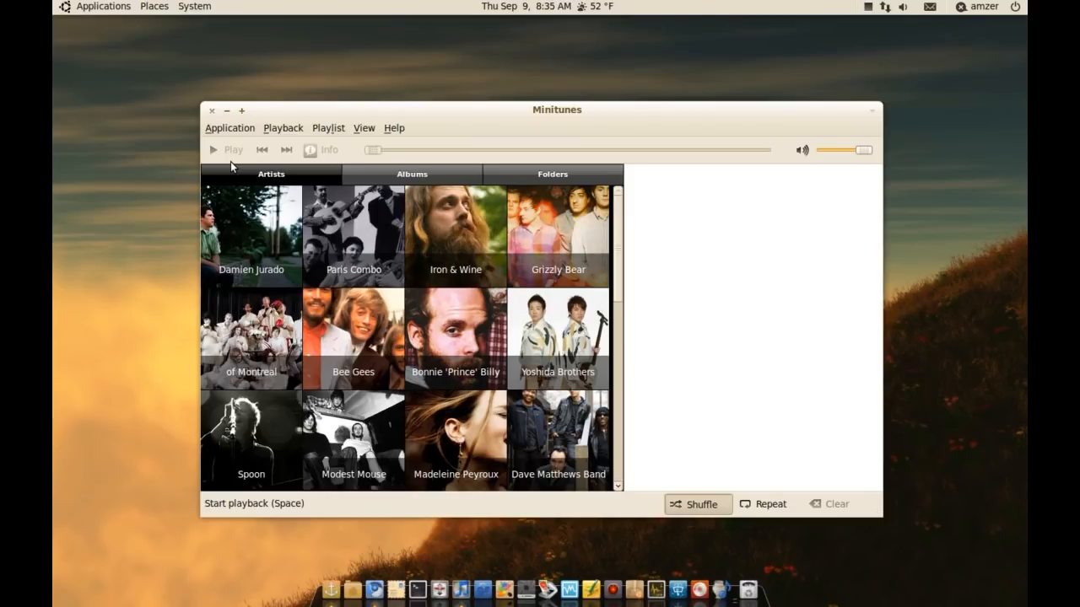
mouse_move(439, 224)
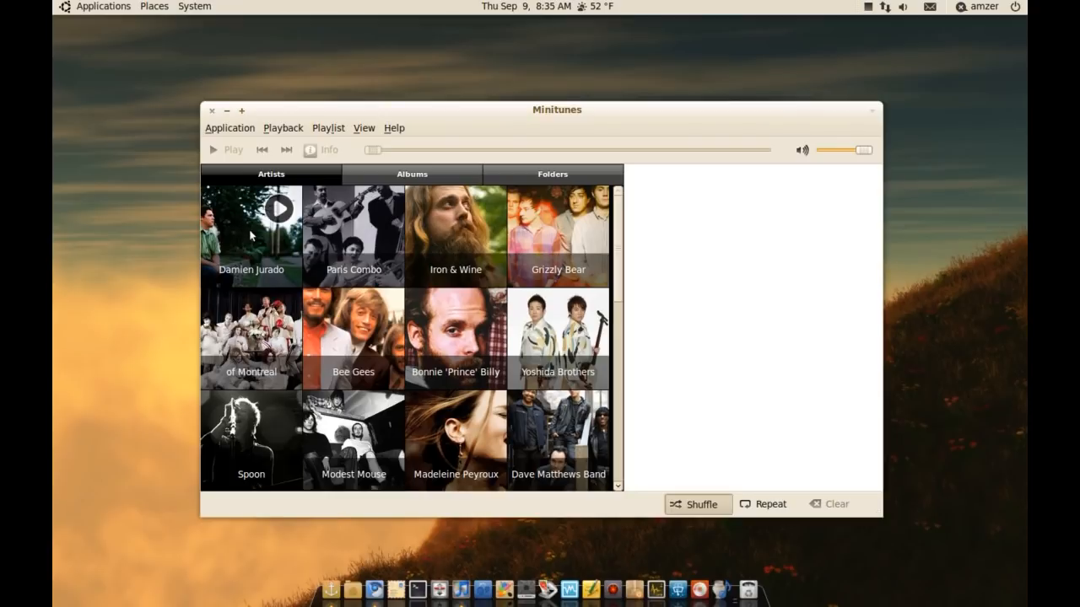
mouse_move(394, 274)
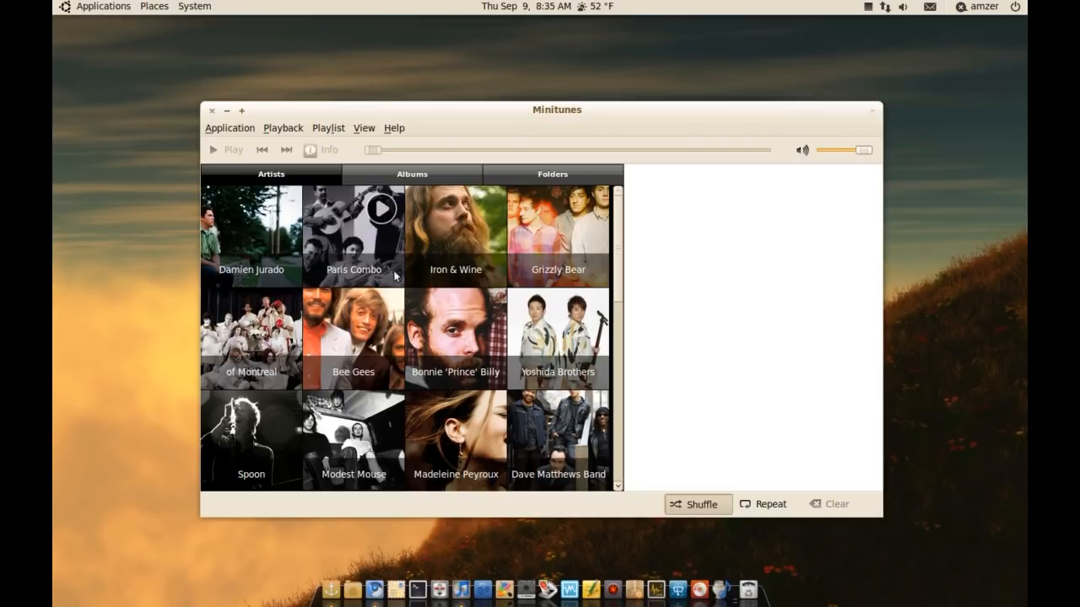
mouse_move(394, 233)
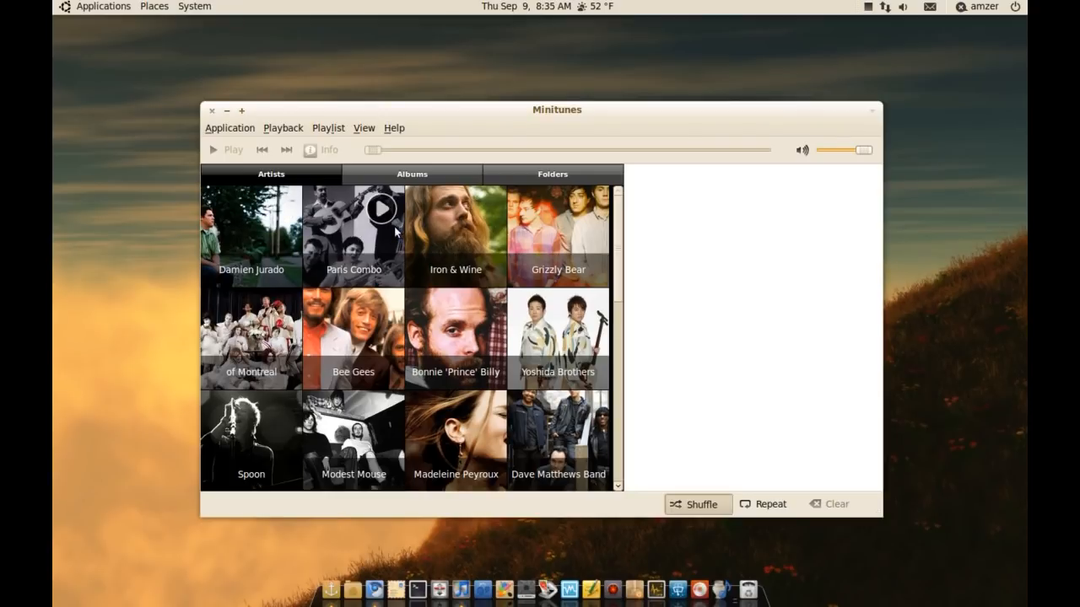
mouse_move(402, 234)
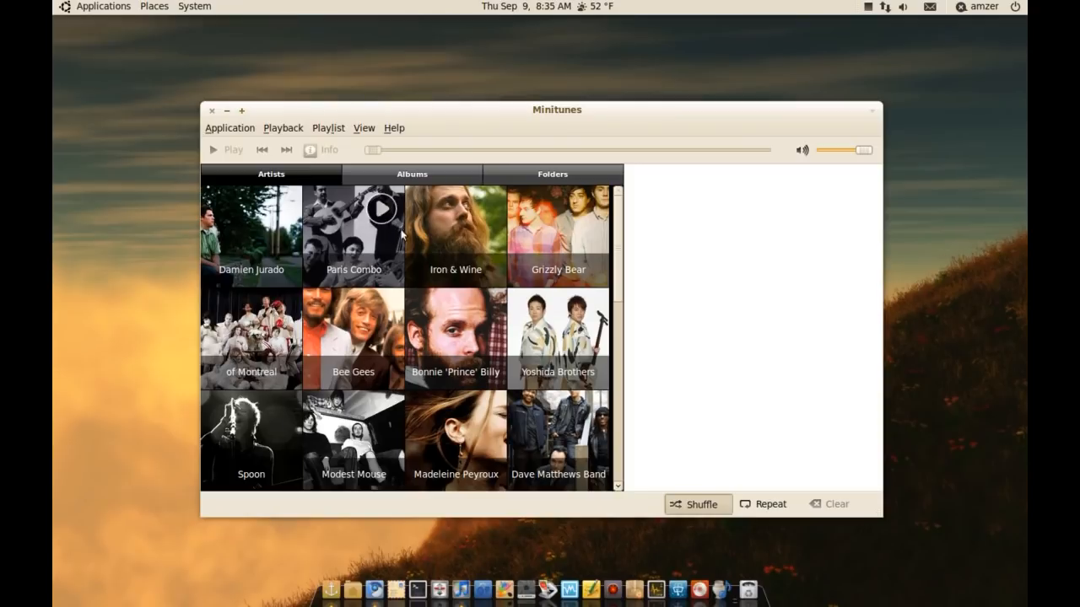
mouse_move(472, 243)
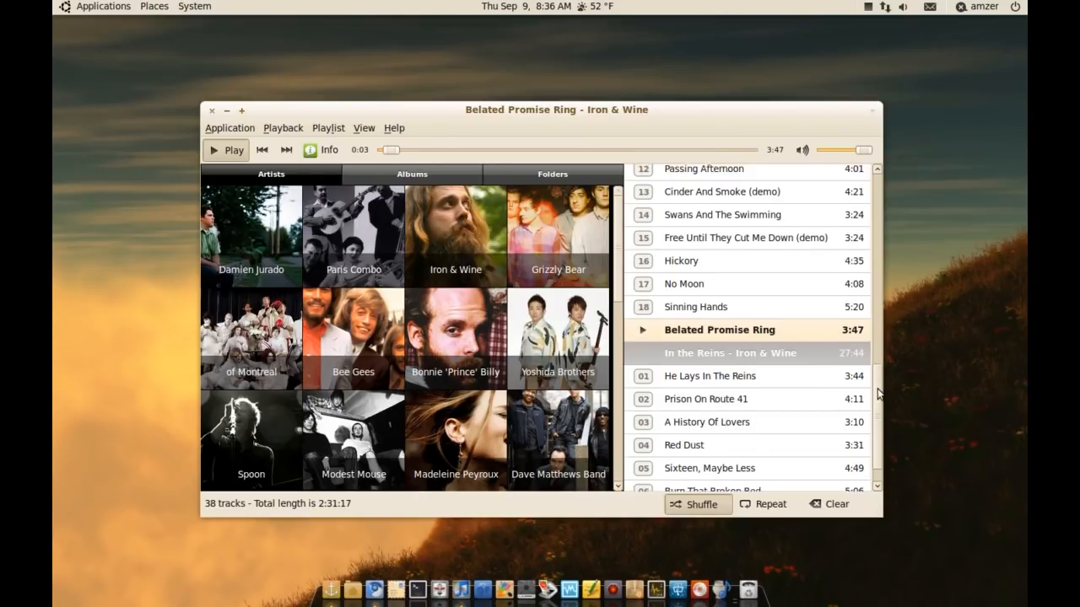
Pause playback and scroll the Iron & Wine playlist back up to The Shepherd's Dog tracks
click(867, 149)
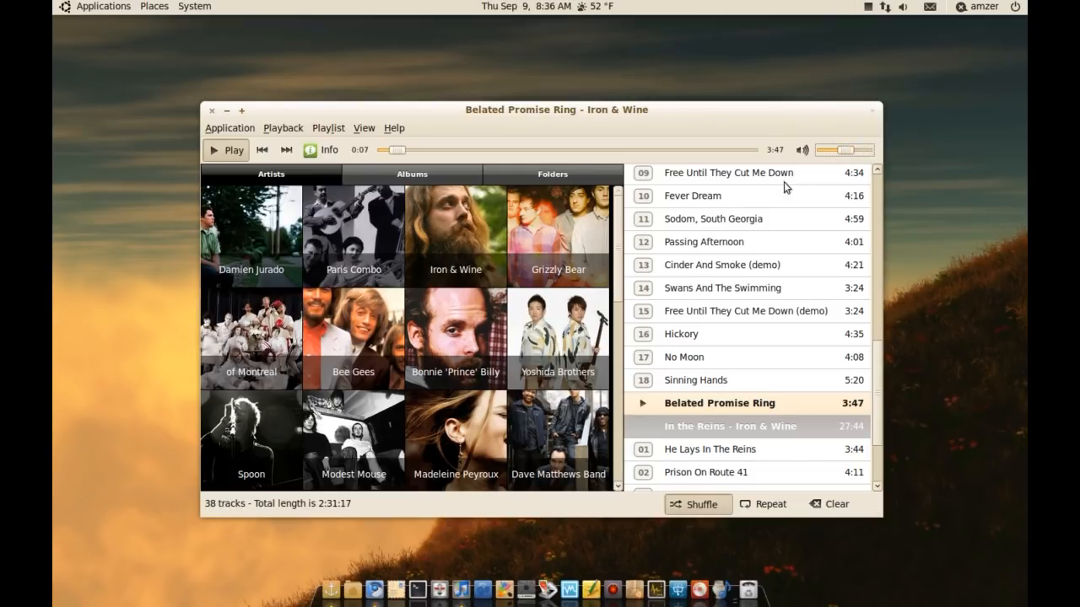
mouse_move(878, 386)
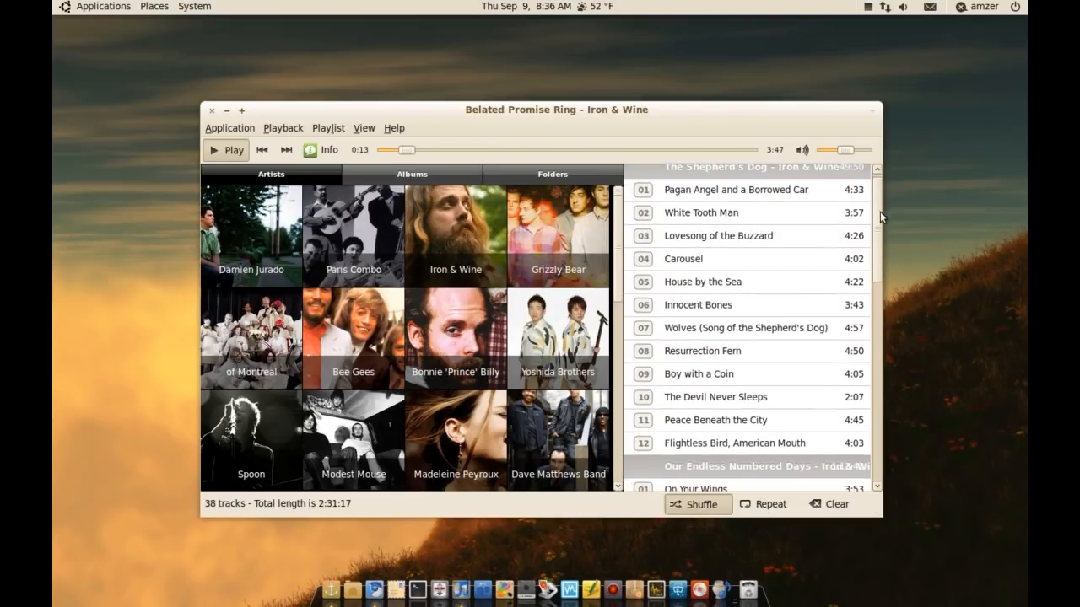
scroll(up, 3)
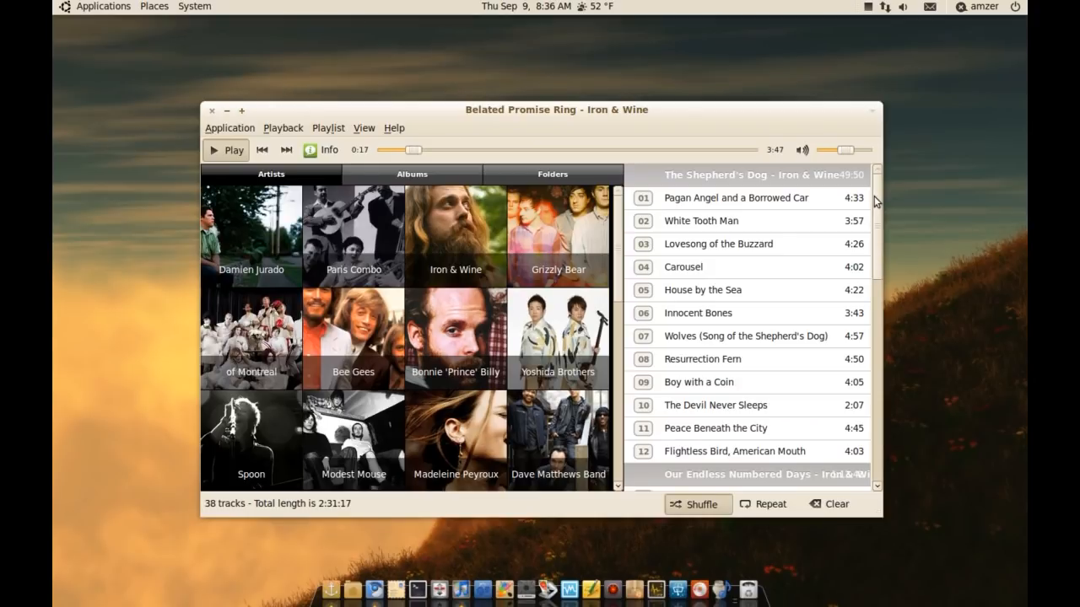
mouse_move(693, 246)
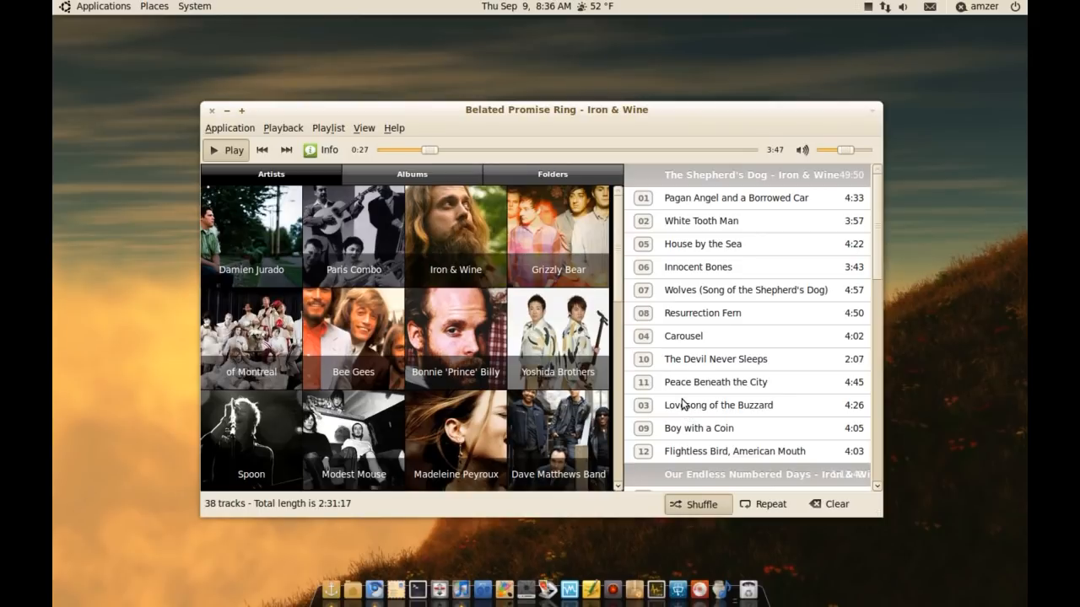
mouse_move(700, 257)
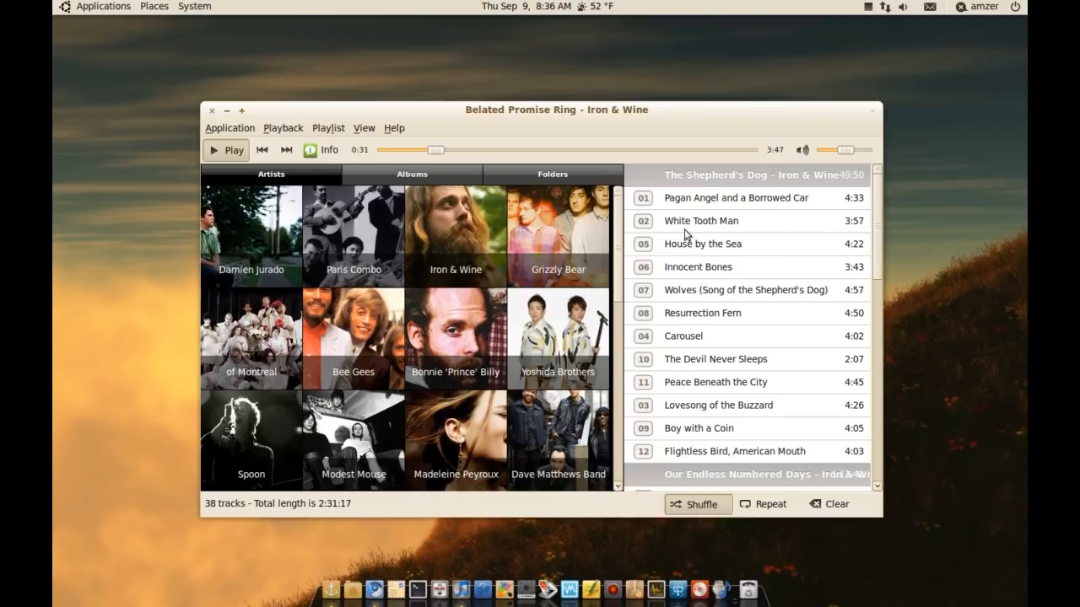
mouse_move(226, 149)
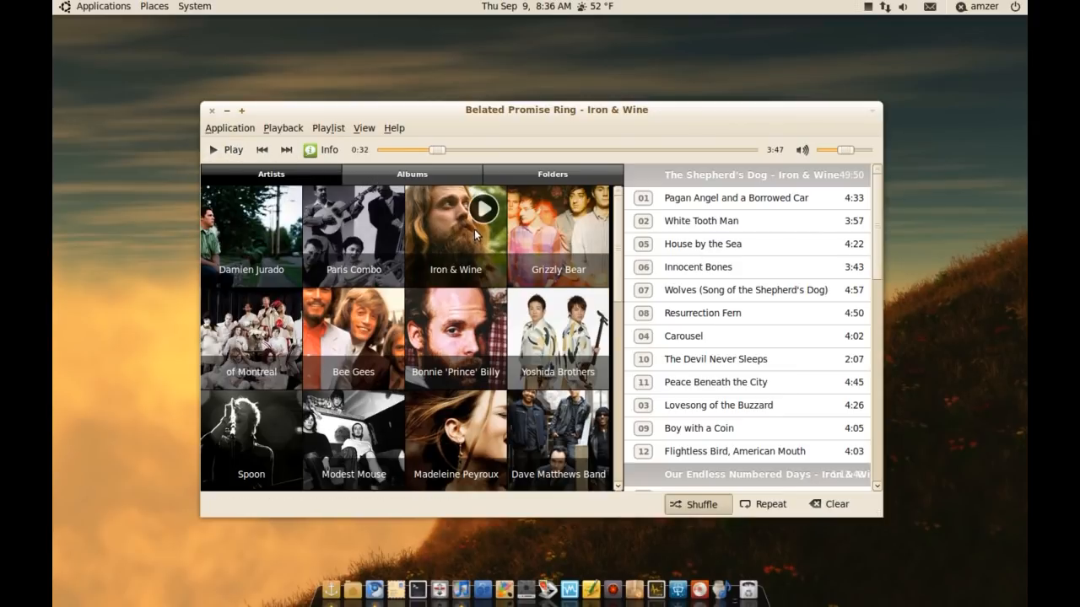
mouse_move(480, 216)
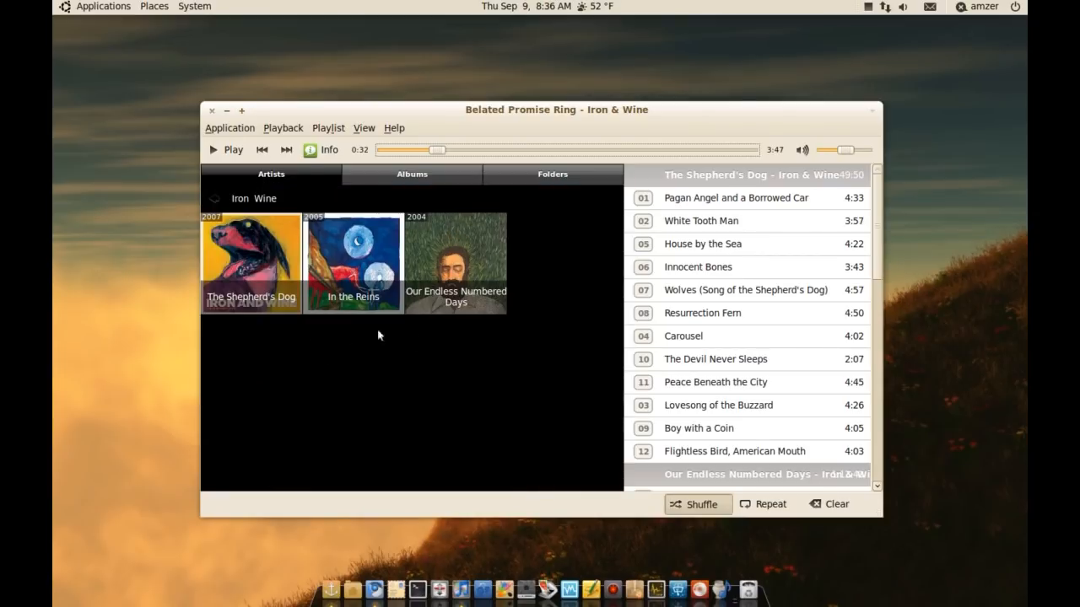
mouse_move(368, 337)
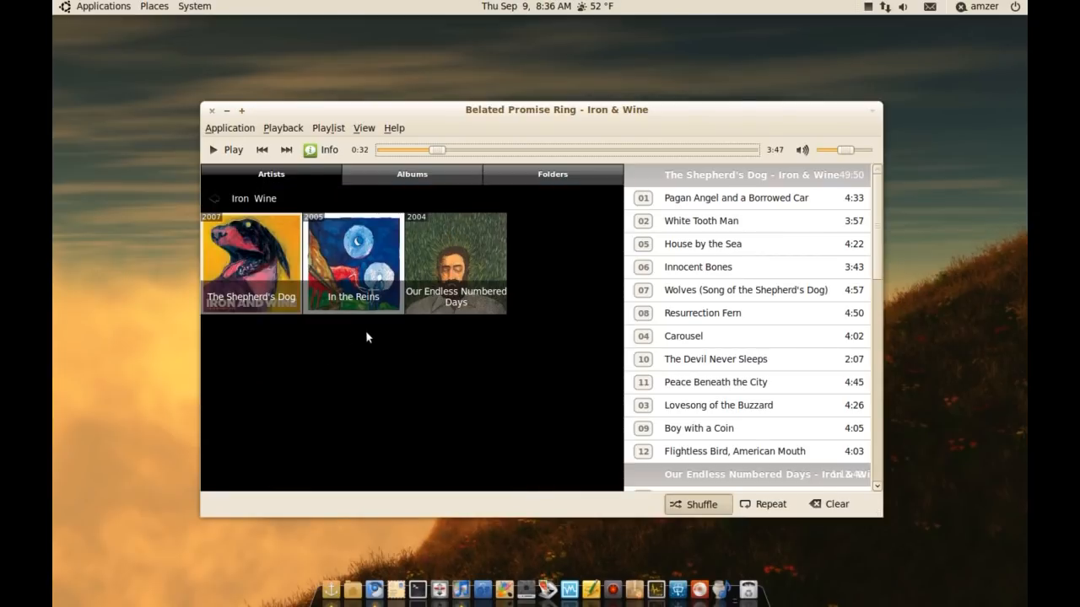
mouse_move(482, 236)
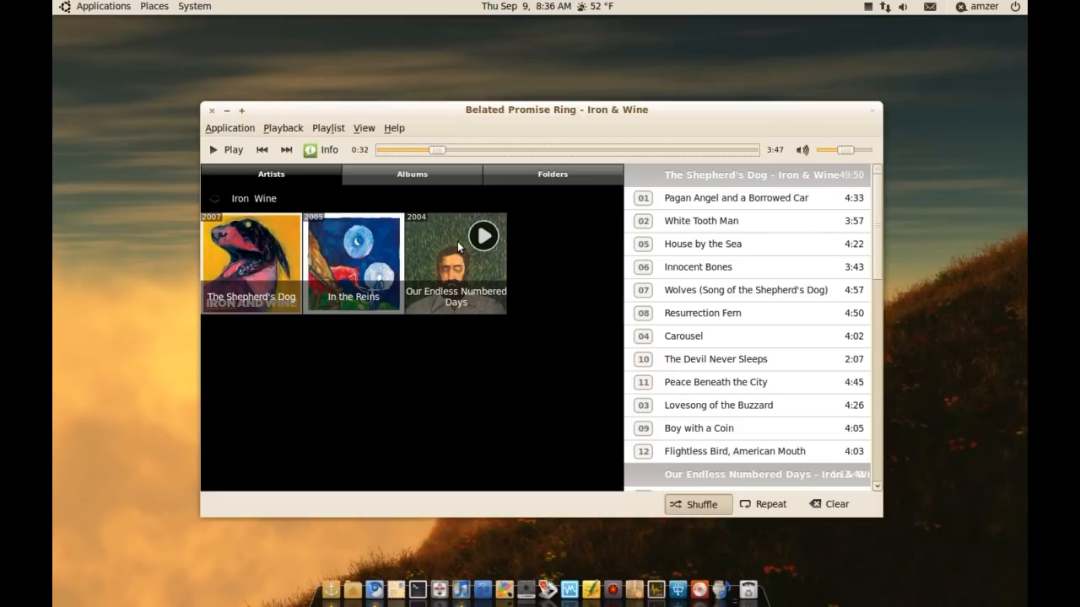
mouse_move(329, 223)
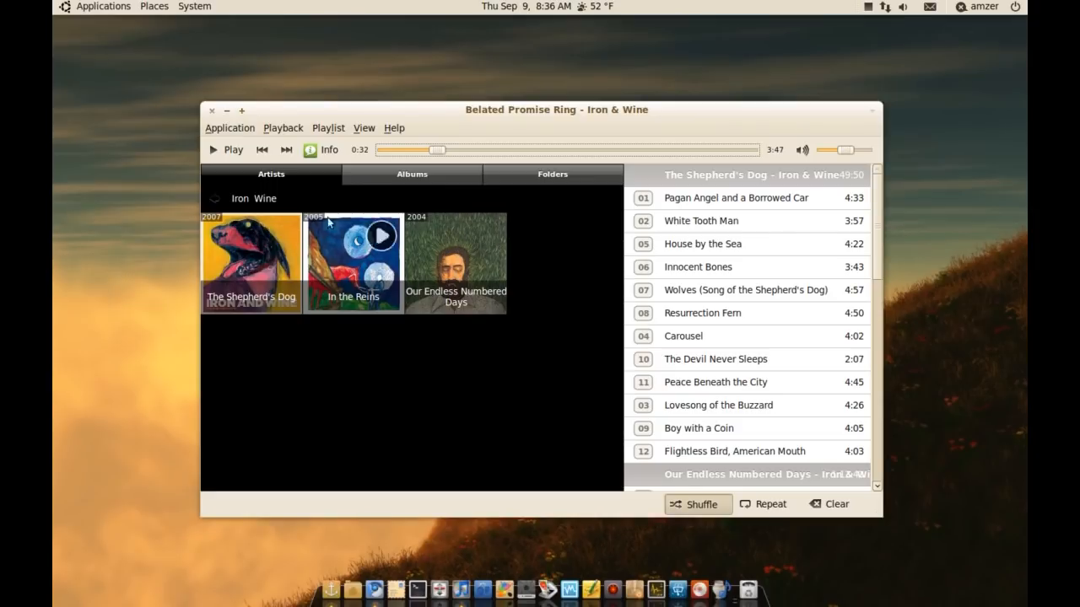
Go back from Iron & Wine's page and scroll down through the Albums grid
click(412, 174)
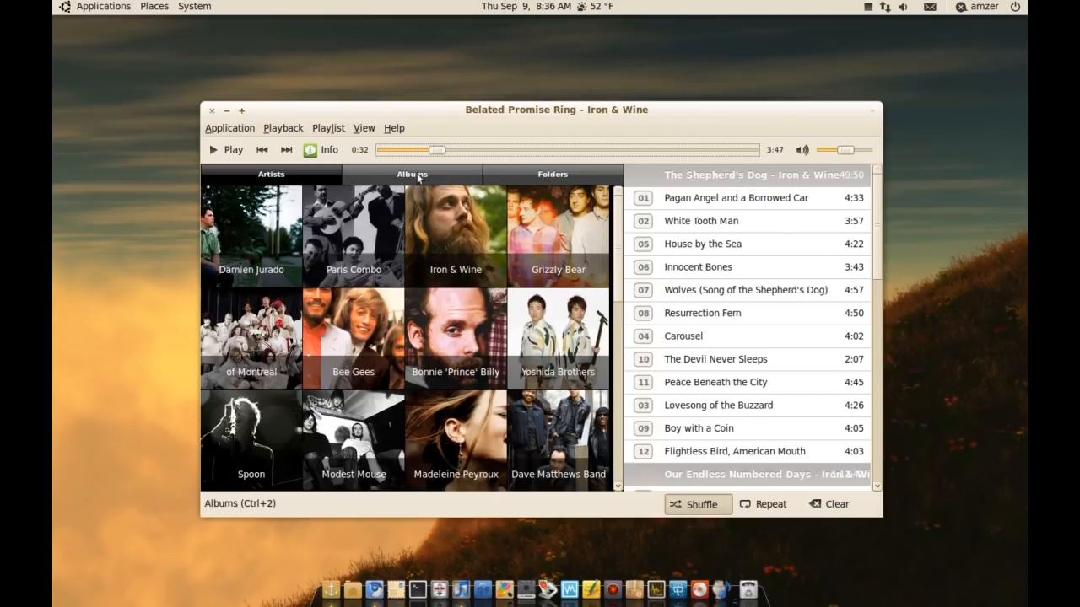
mouse_move(411, 175)
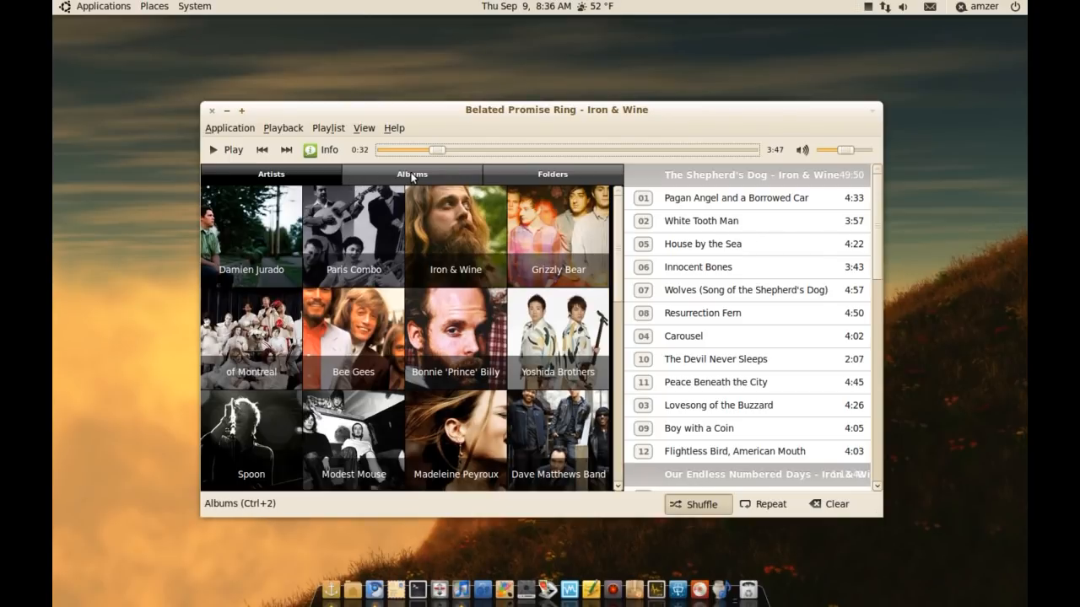
scroll(down, 3)
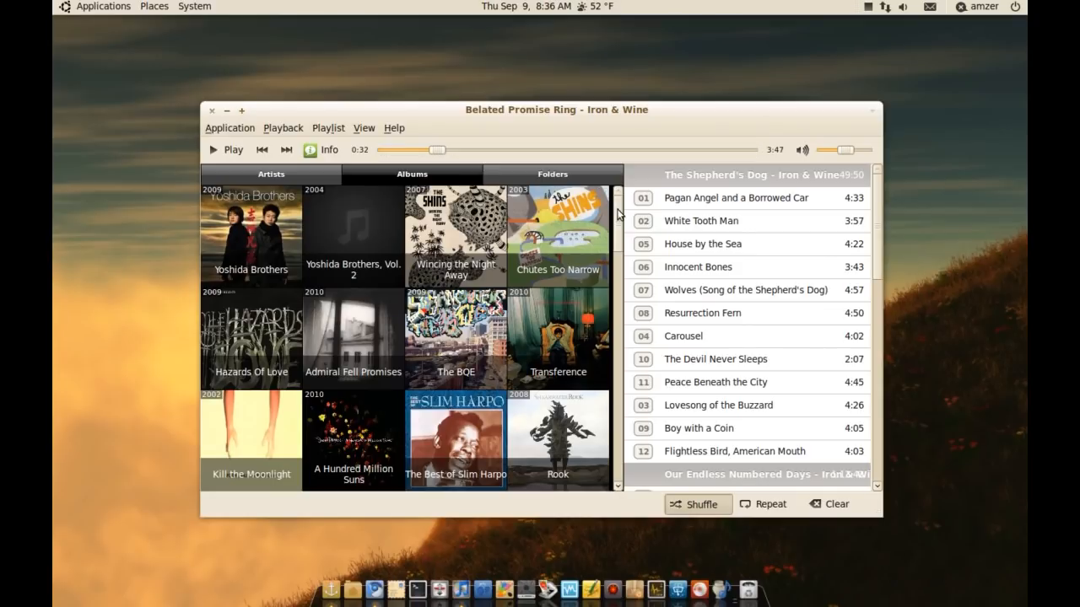
scroll(down, 3)
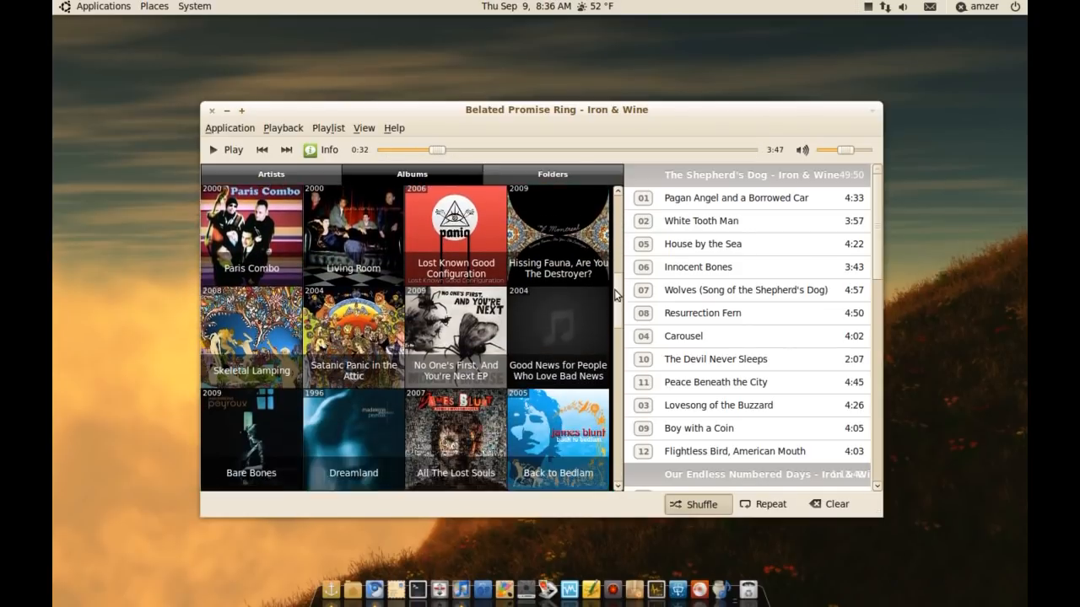
scroll(down, 3)
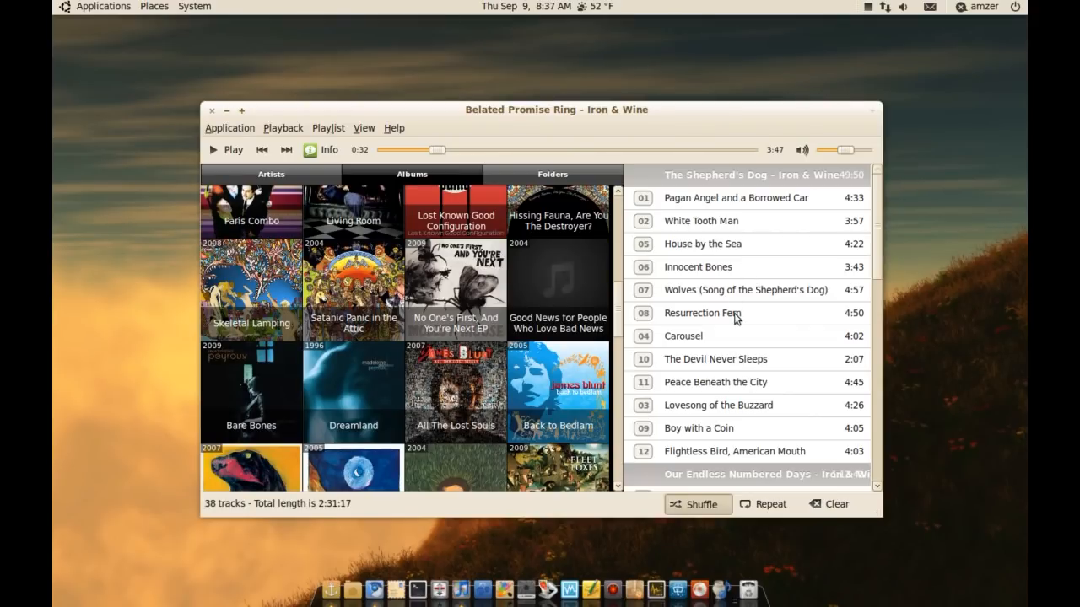
mouse_move(835, 503)
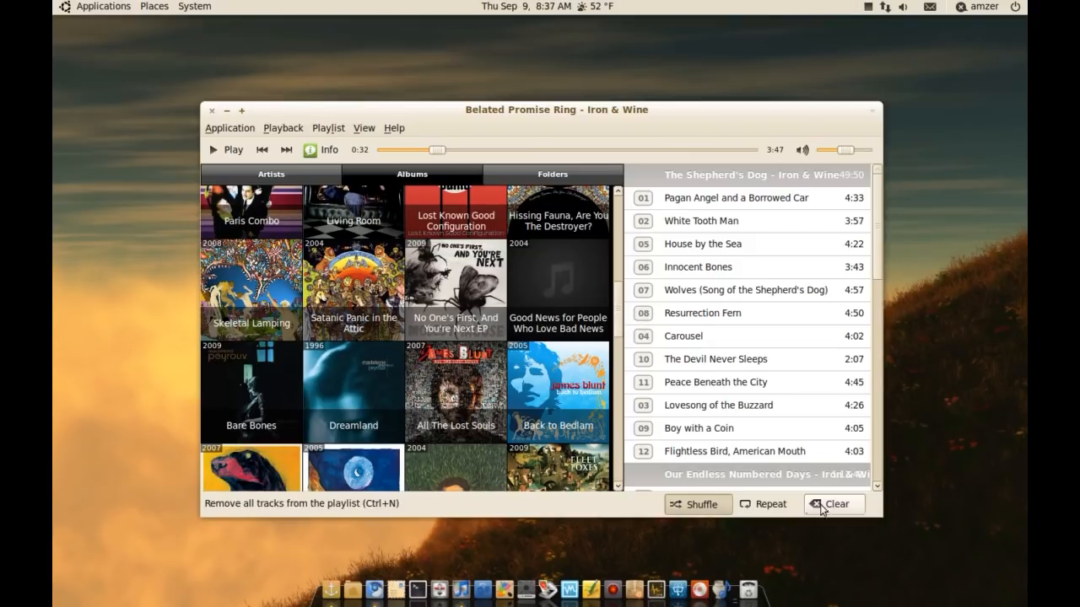
Clear the Iron & Wine tracks and add Sufjan Stevens' The BQE, 13 tracks totalling 40:08
click(833, 503)
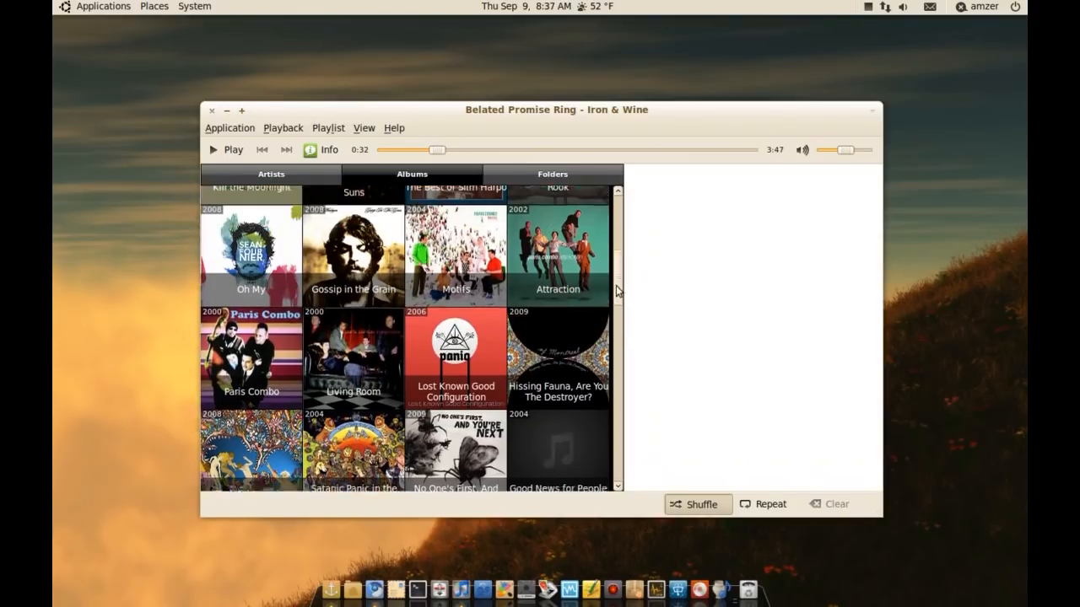
scroll(up, 3)
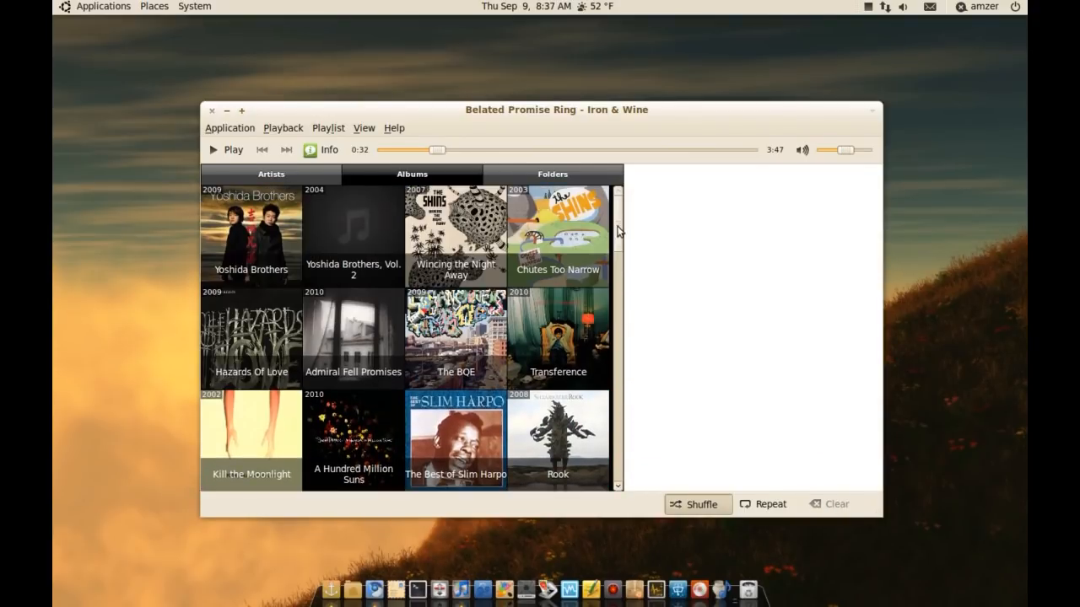
mouse_move(455, 338)
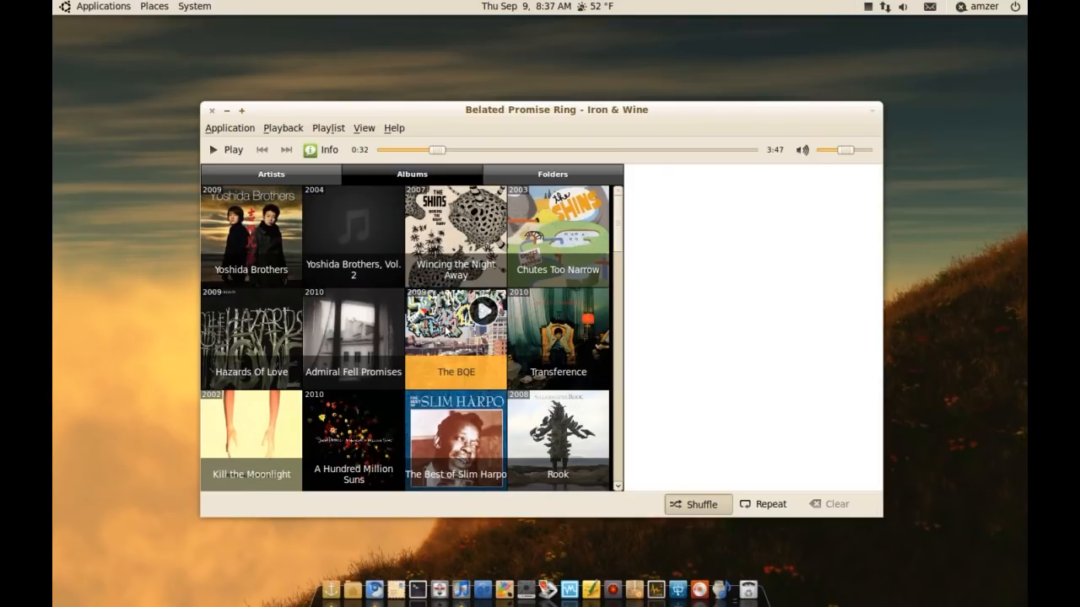
click(455, 320)
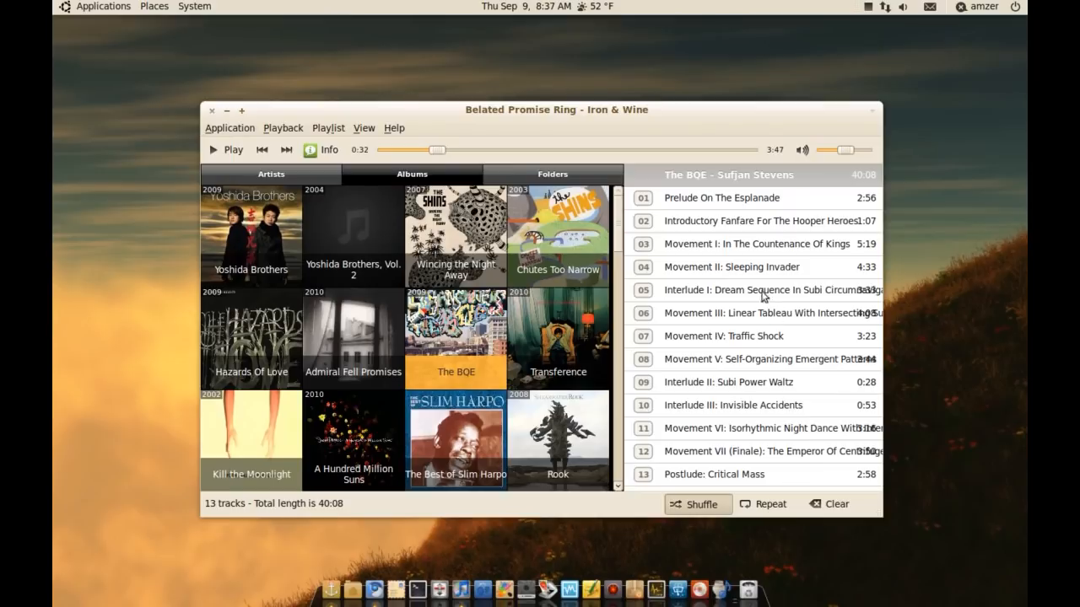
mouse_move(732, 442)
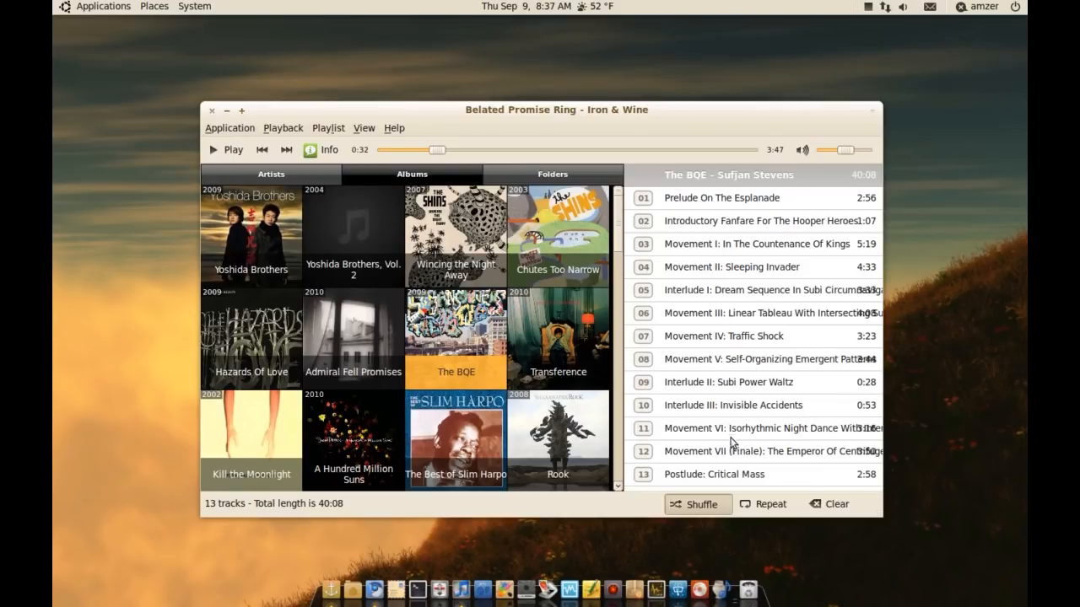
mouse_move(722, 432)
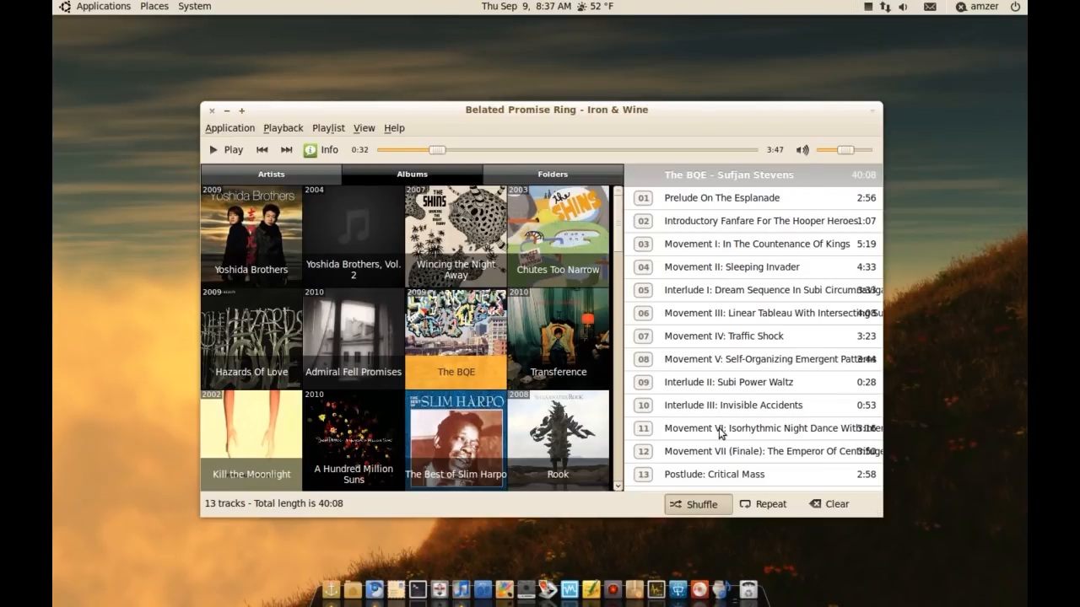
mouse_move(448, 348)
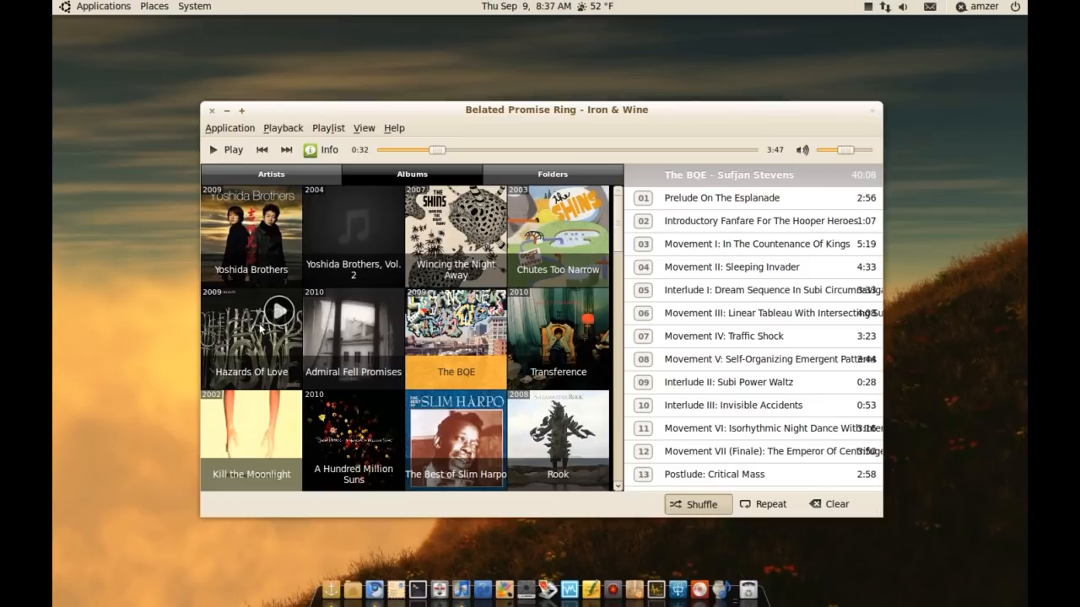
mouse_move(243, 337)
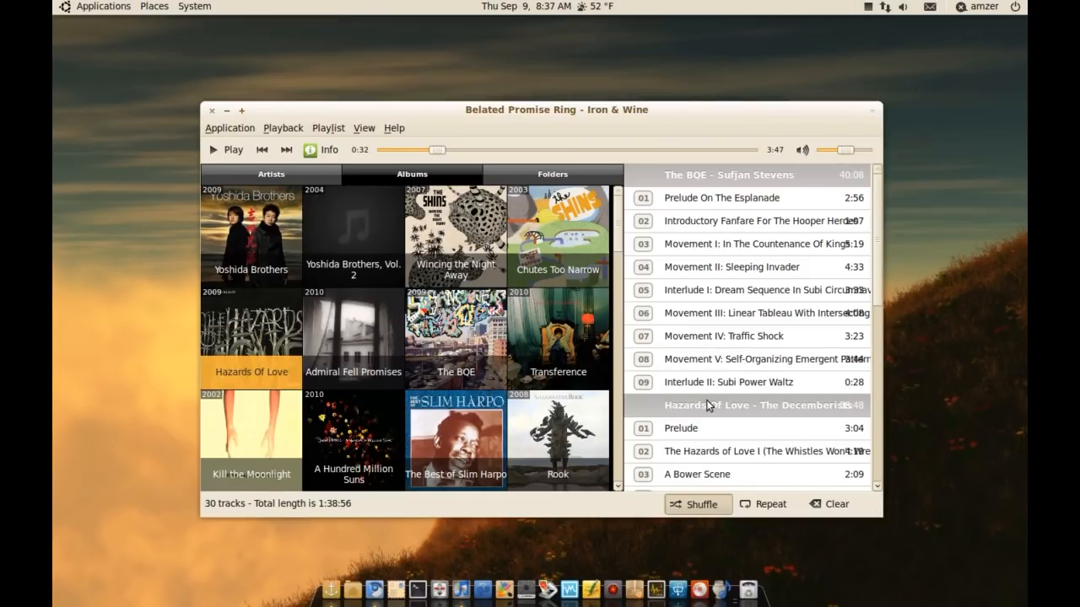
Scroll through the 30-track playlist mixing Hazards Of Love with The BQE tracks
scroll(down, 3)
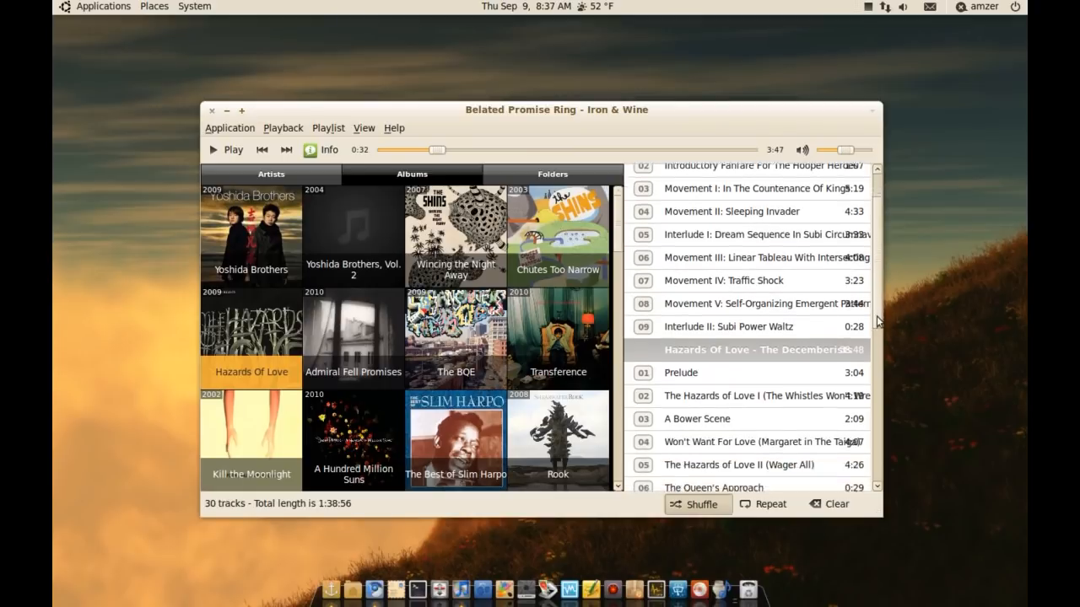
scroll(down, 3)
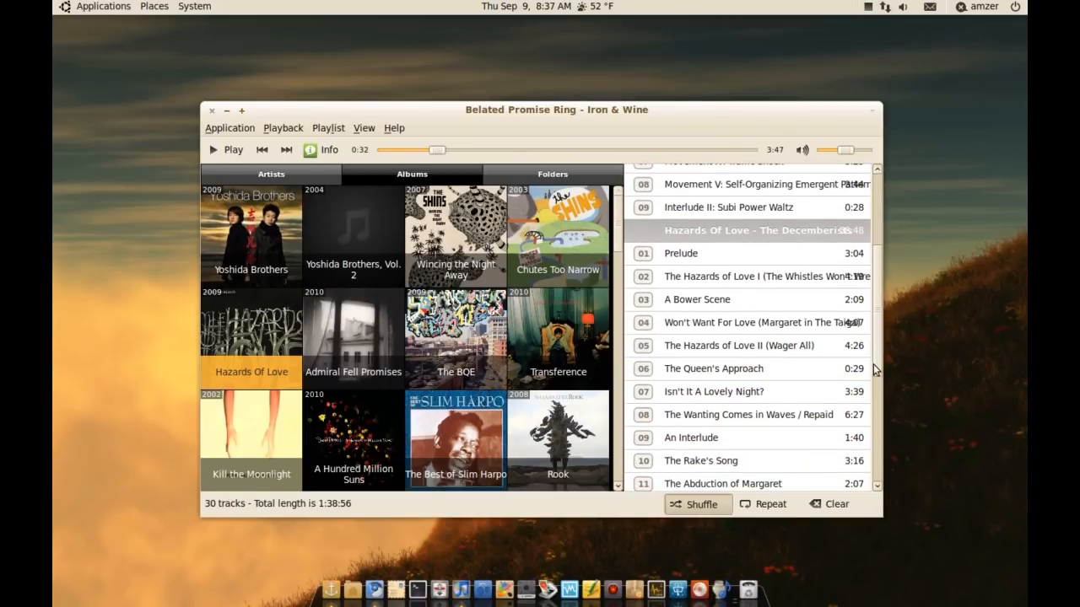
scroll(up, 3)
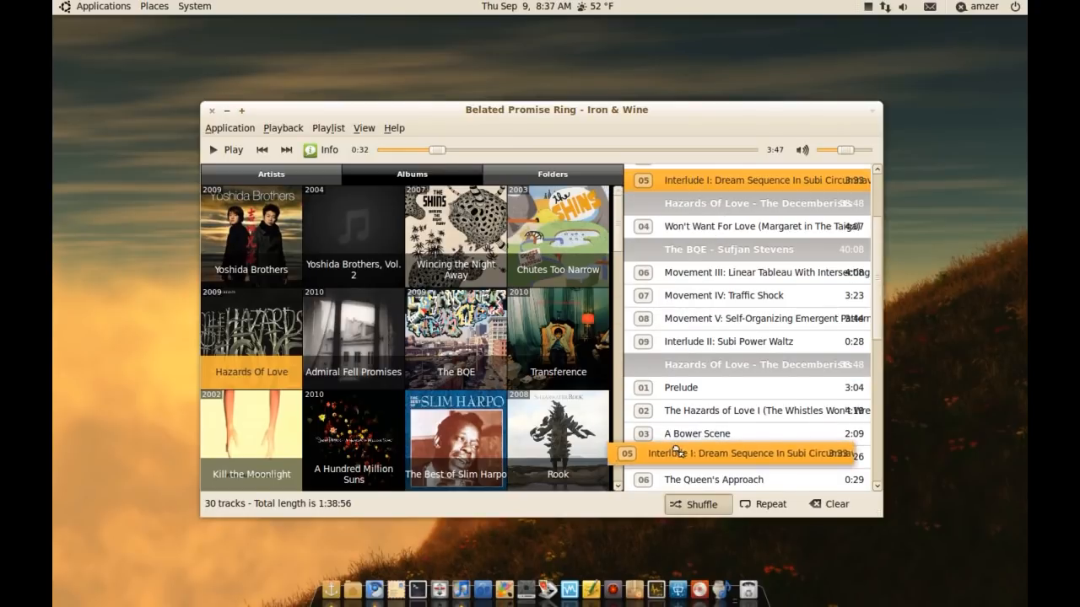
scroll(down, 3)
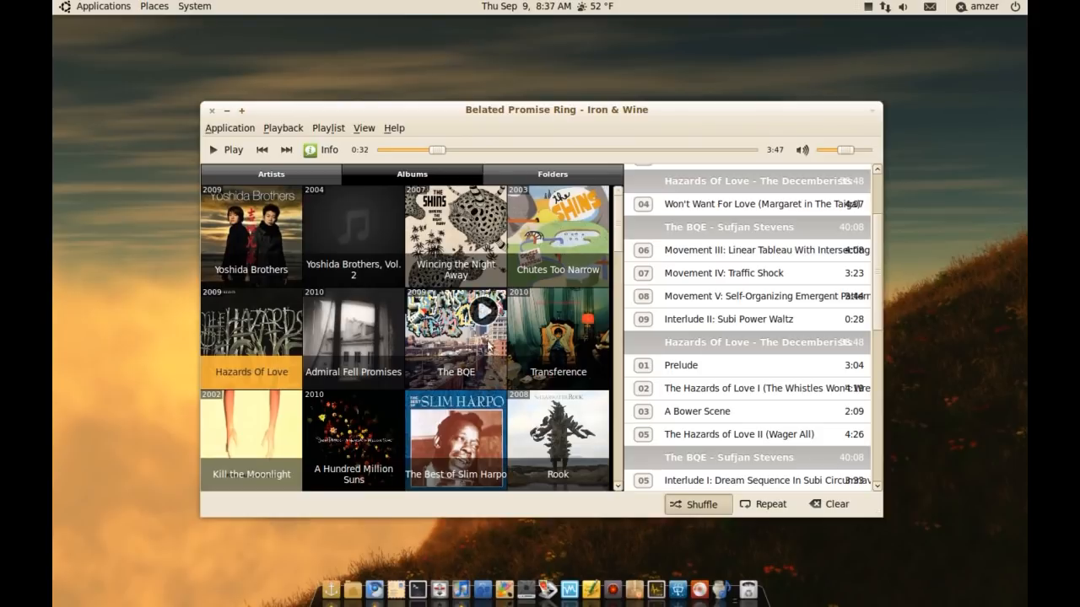
mouse_move(554, 174)
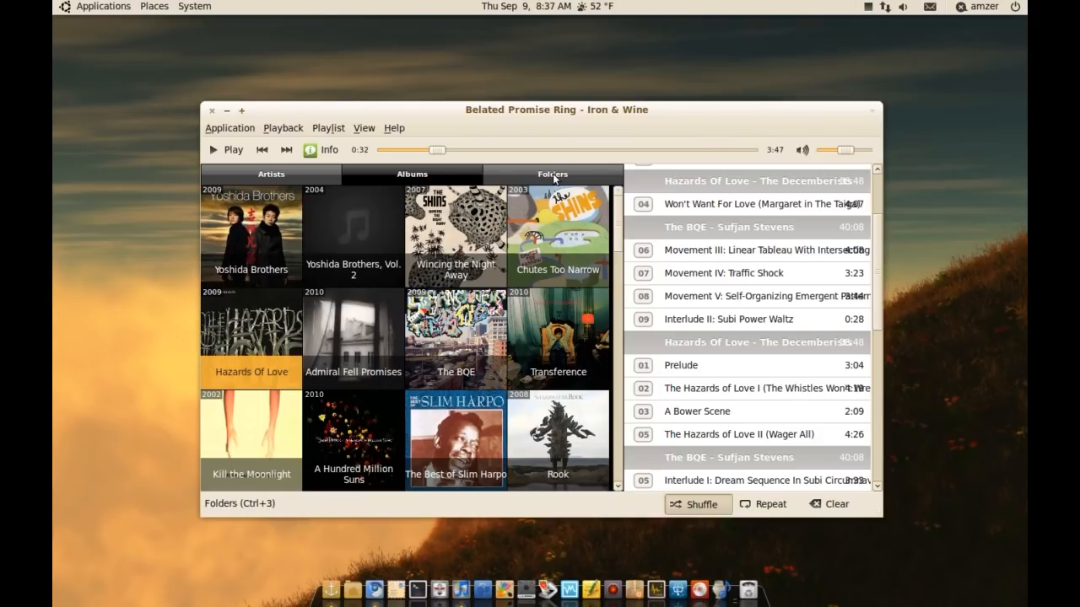
Switch the library to Folders and browse the artist folders down and back up
click(553, 174)
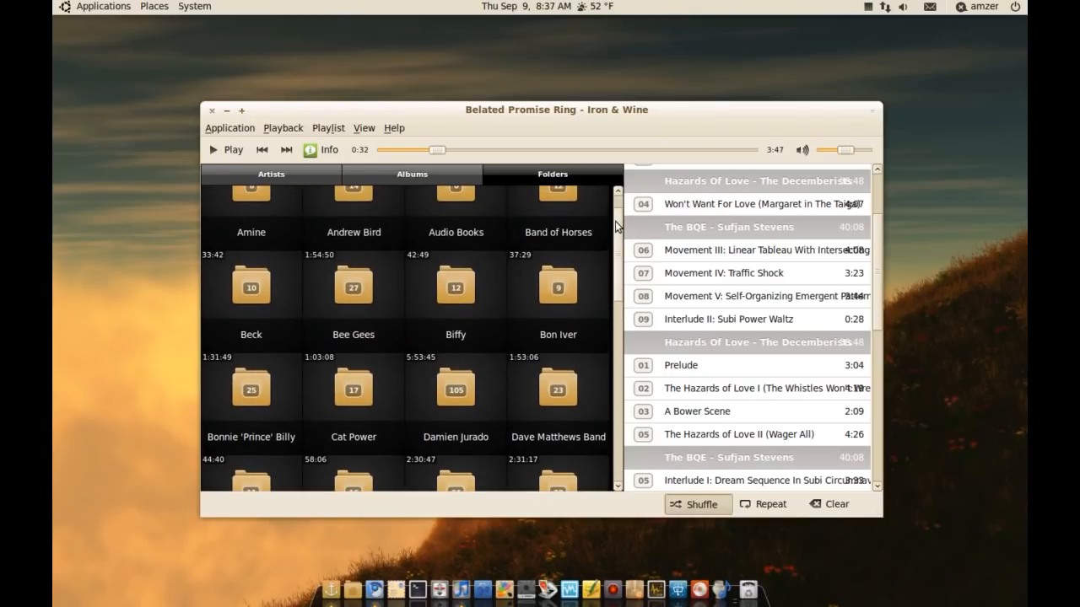
scroll(down, 3)
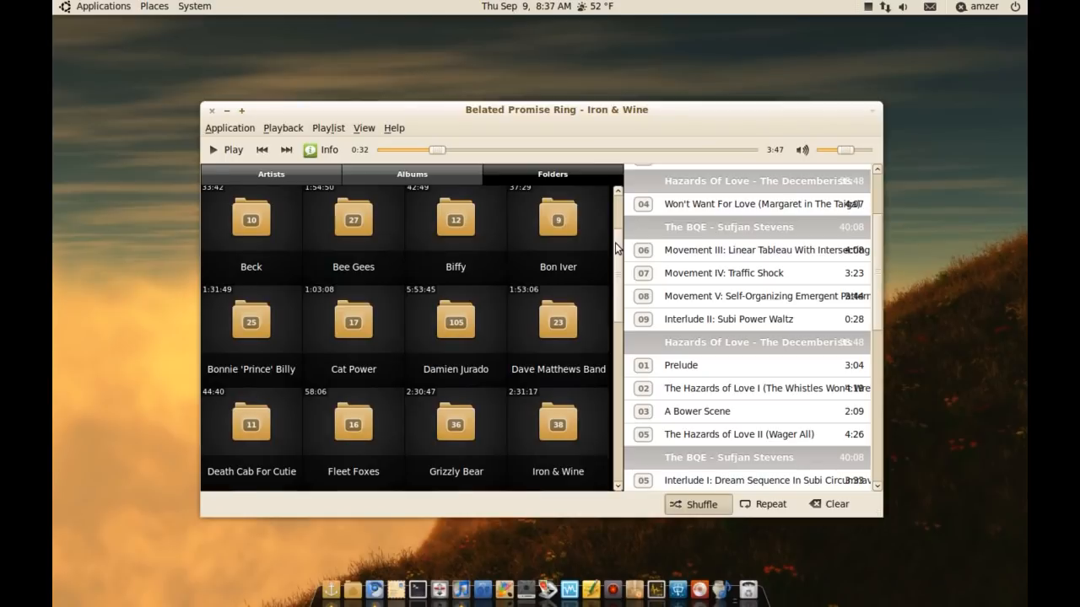
scroll(down, 3)
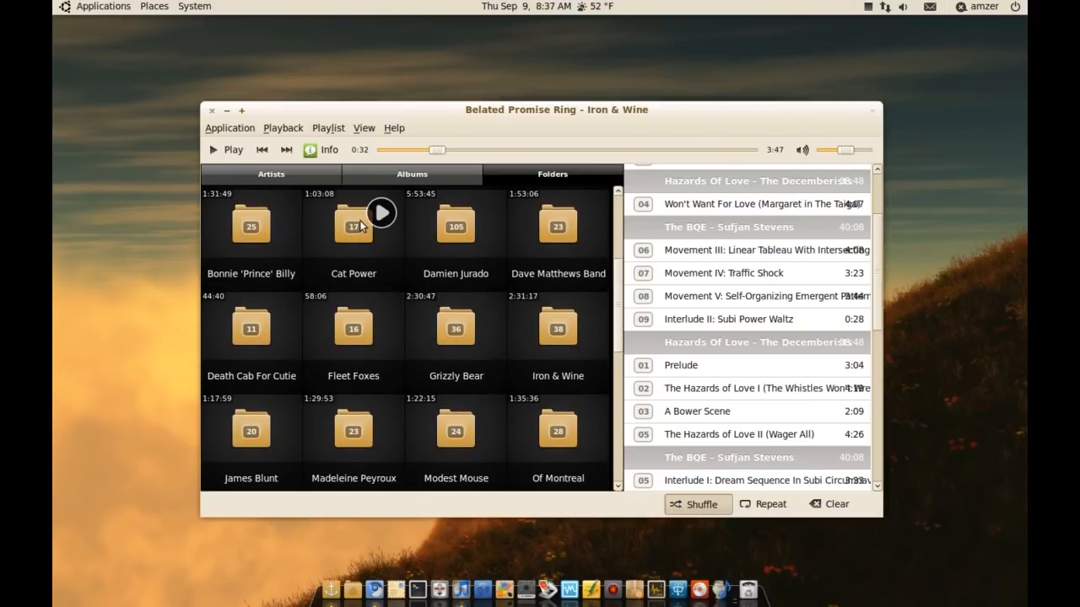
mouse_move(358, 236)
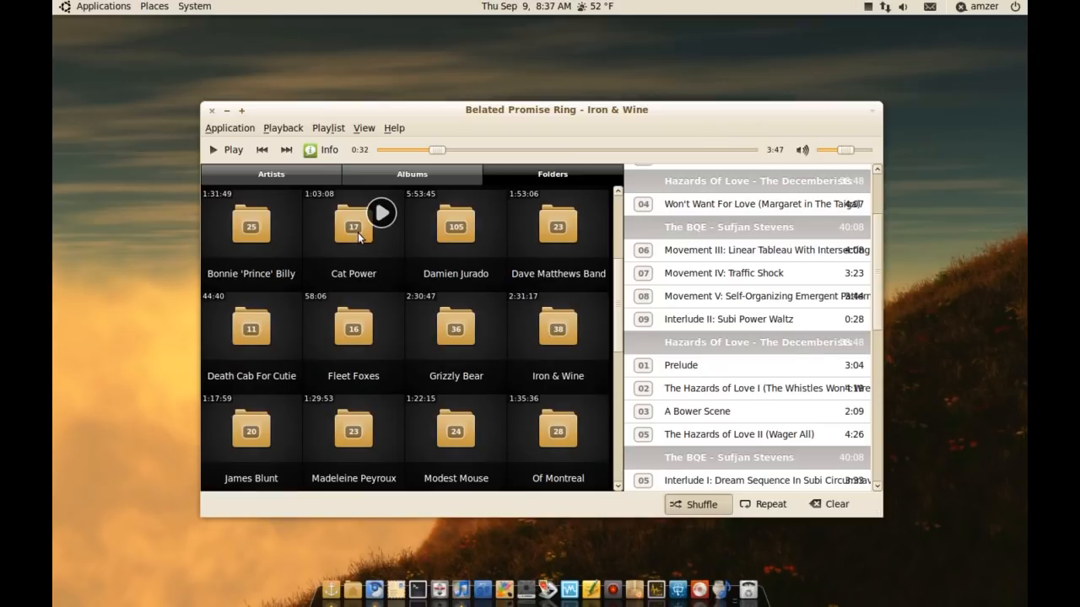
mouse_move(620, 344)
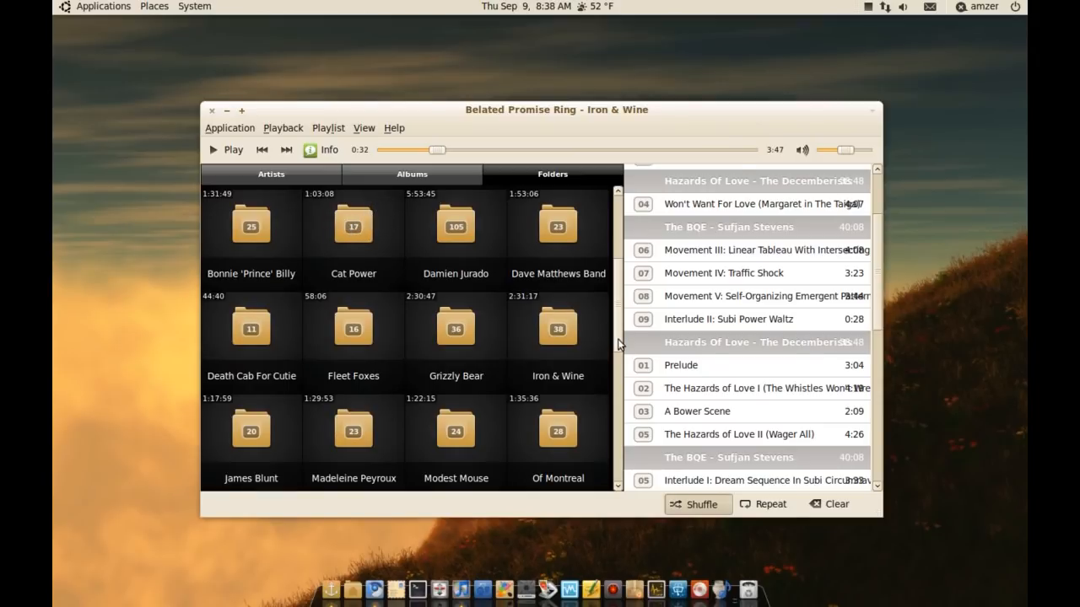
scroll(down, 3)
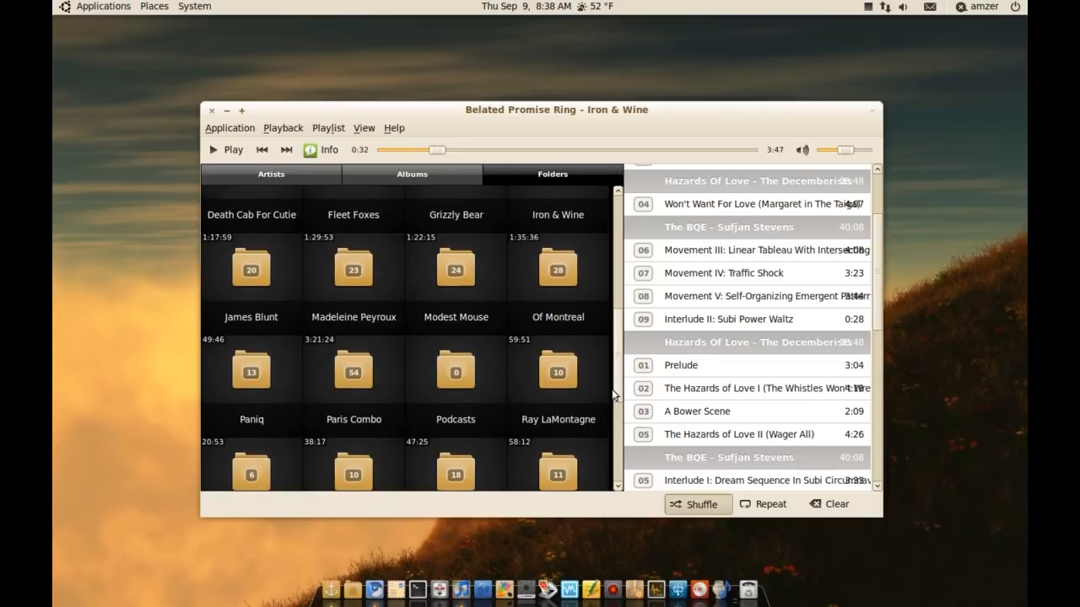
scroll(up, 3)
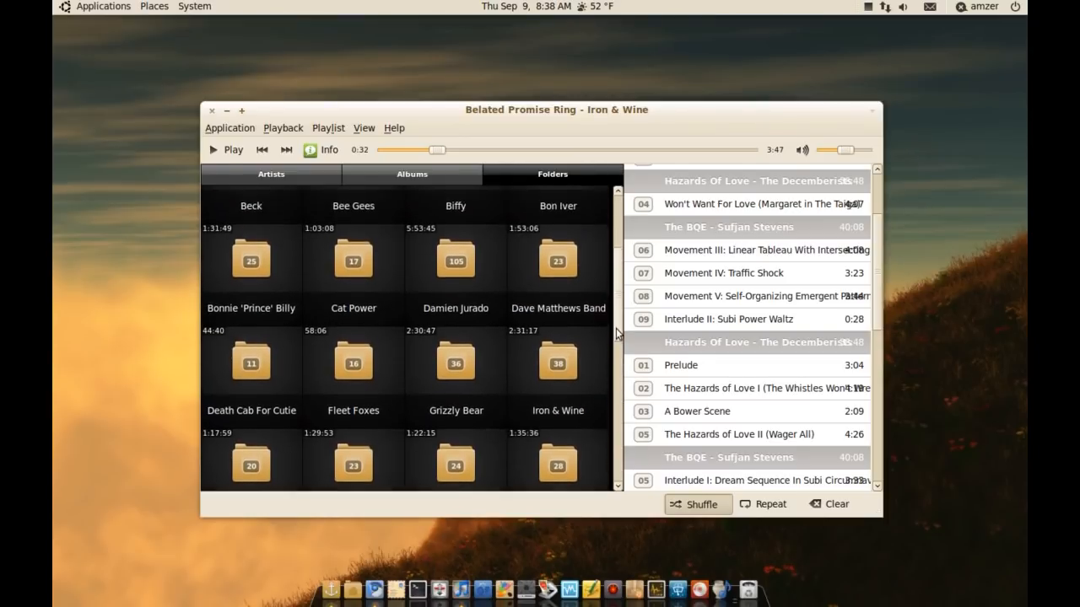
scroll(up, 3)
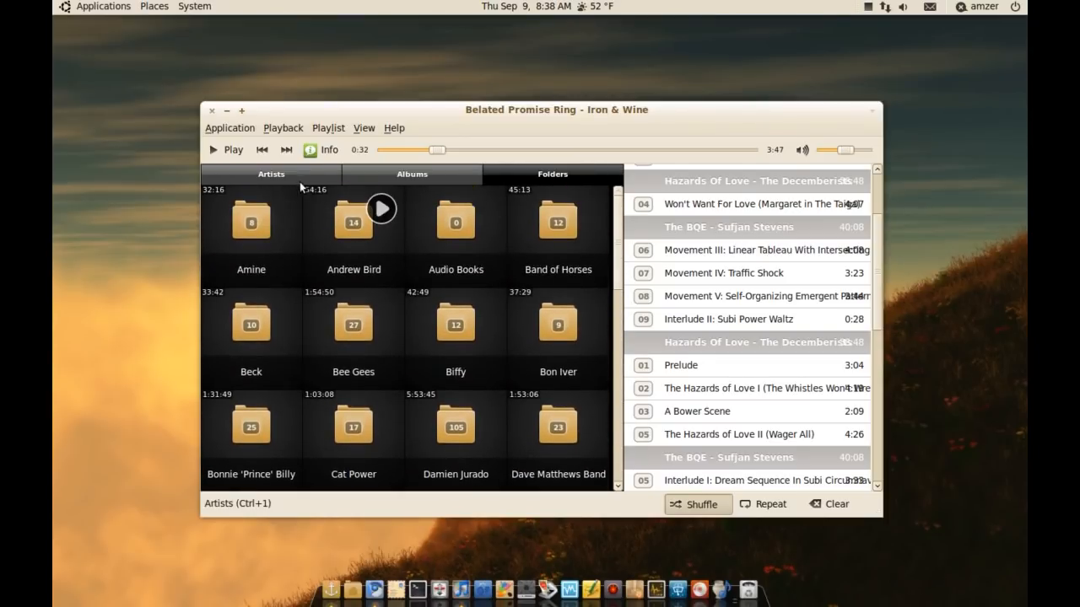
mouse_move(566, 263)
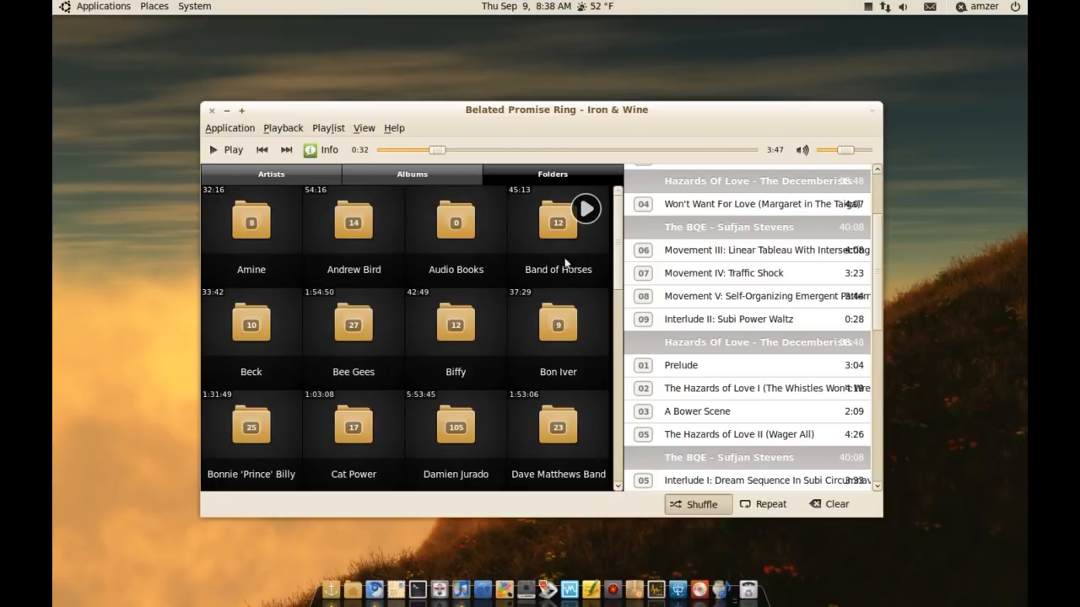
Switch the library back to the Artists grid
click(270, 174)
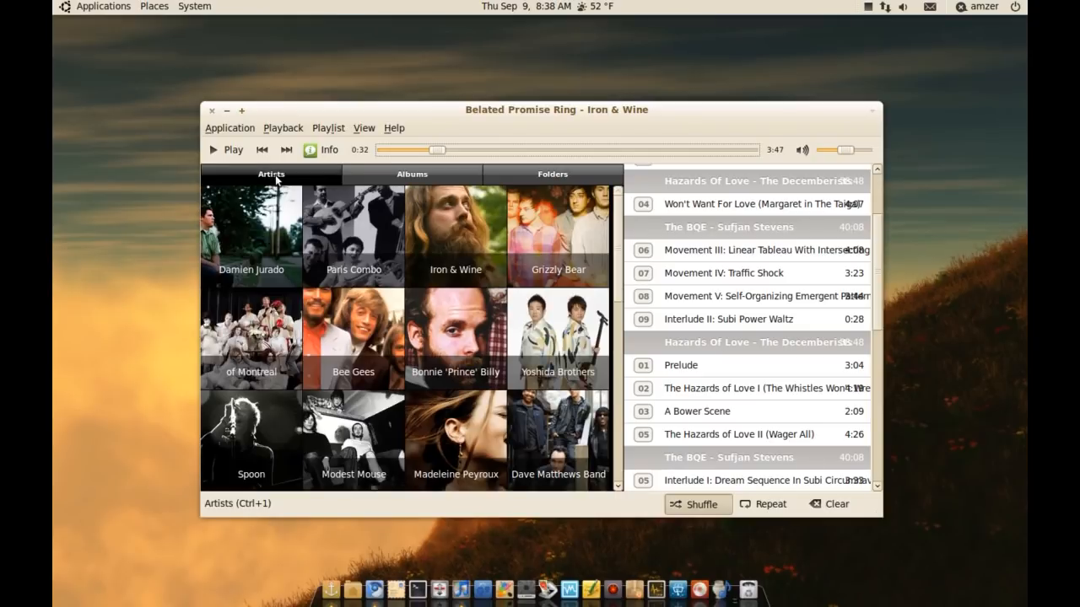
mouse_move(278, 209)
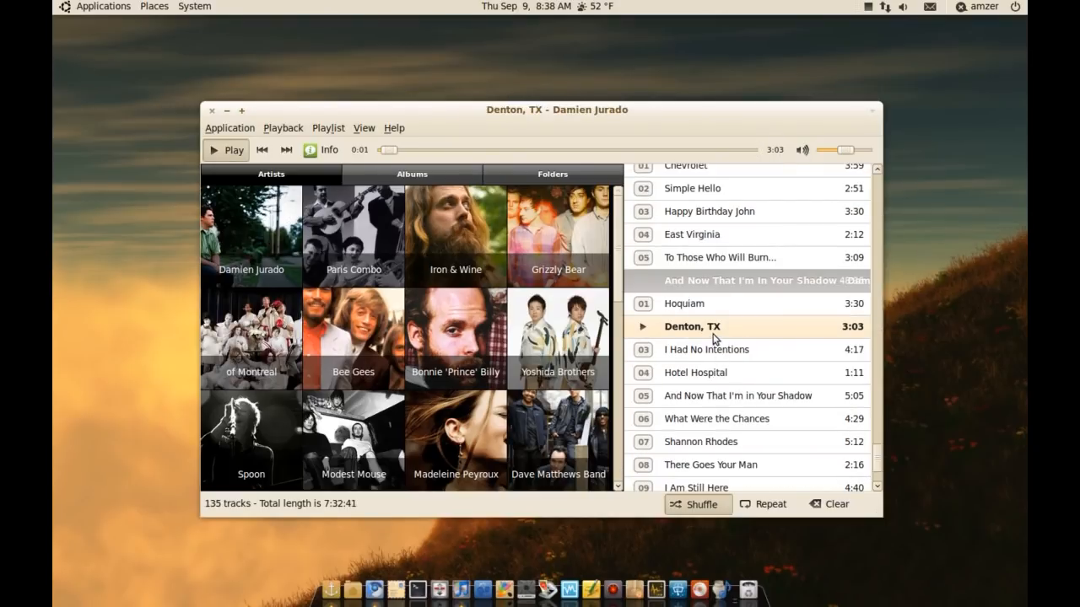
mouse_move(321, 148)
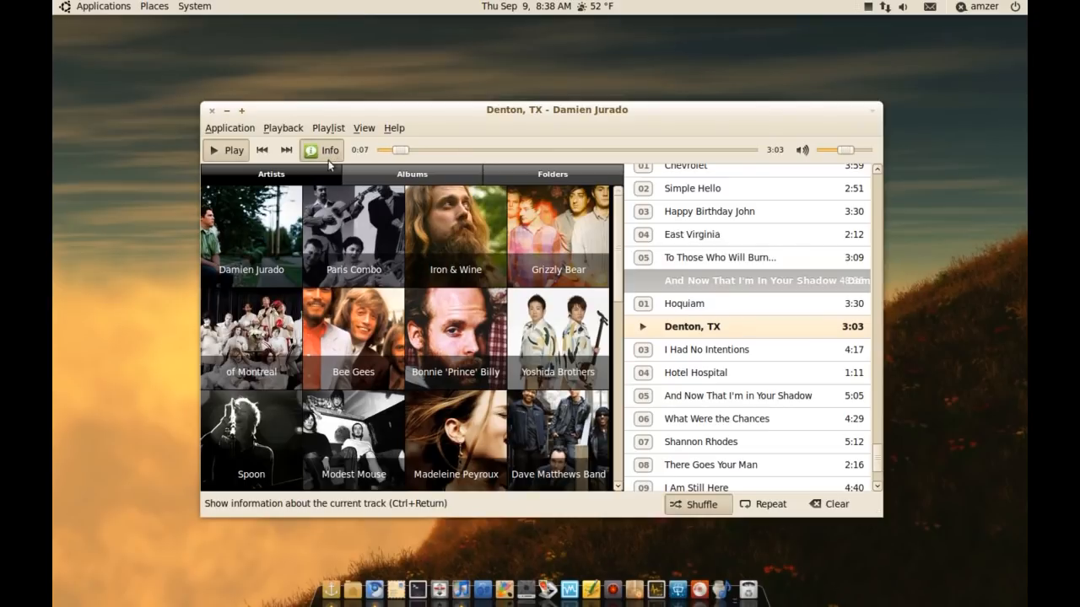
Show the Info panel for Denton, TX with Damien Jurado's bio, artwork and lyrics
click(321, 148)
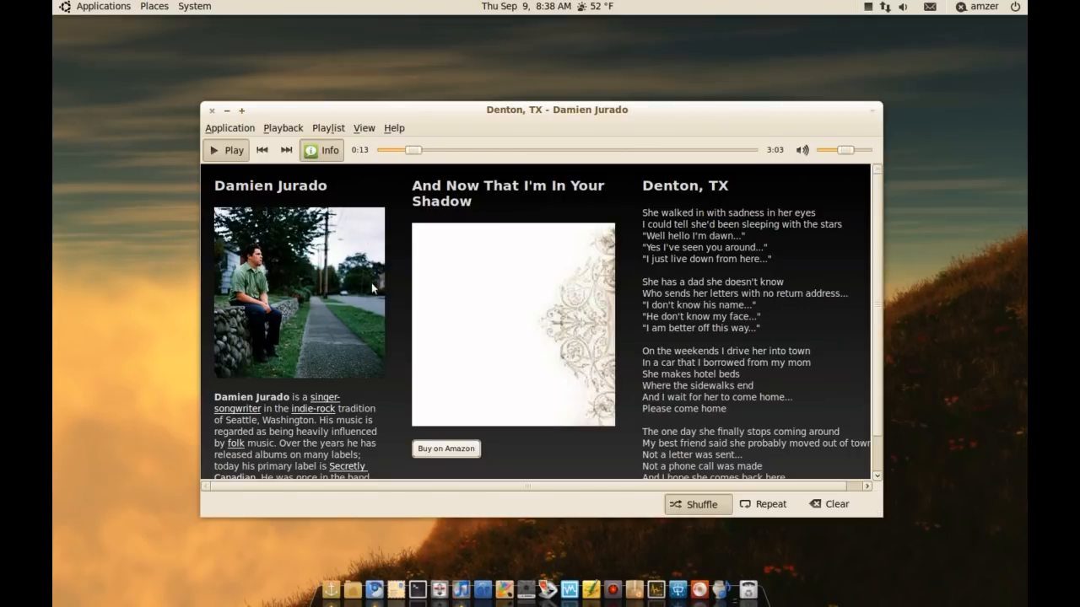
scroll(down, 3)
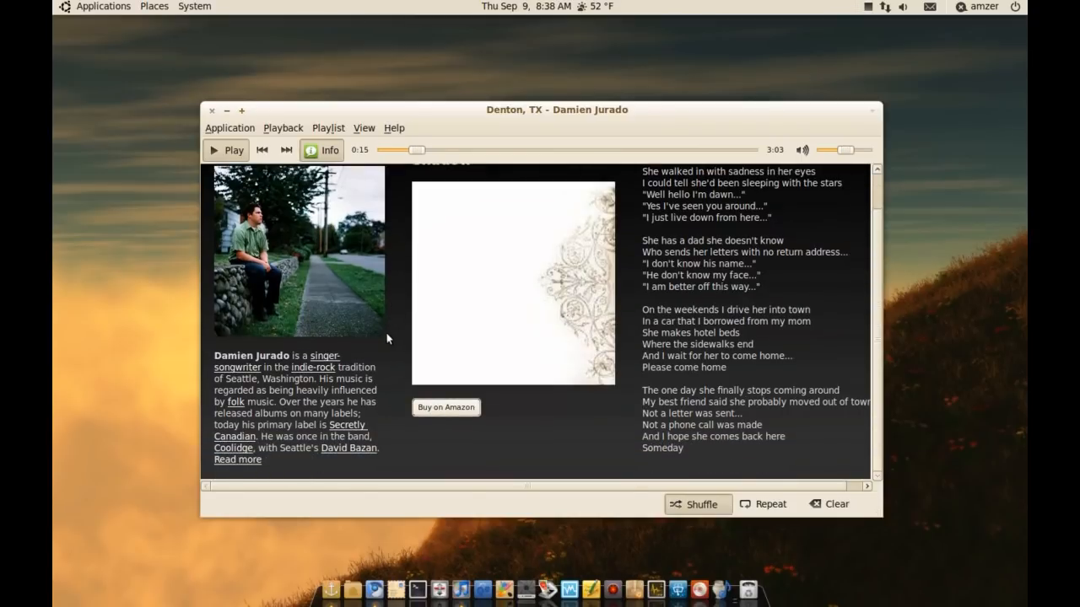
mouse_move(262, 464)
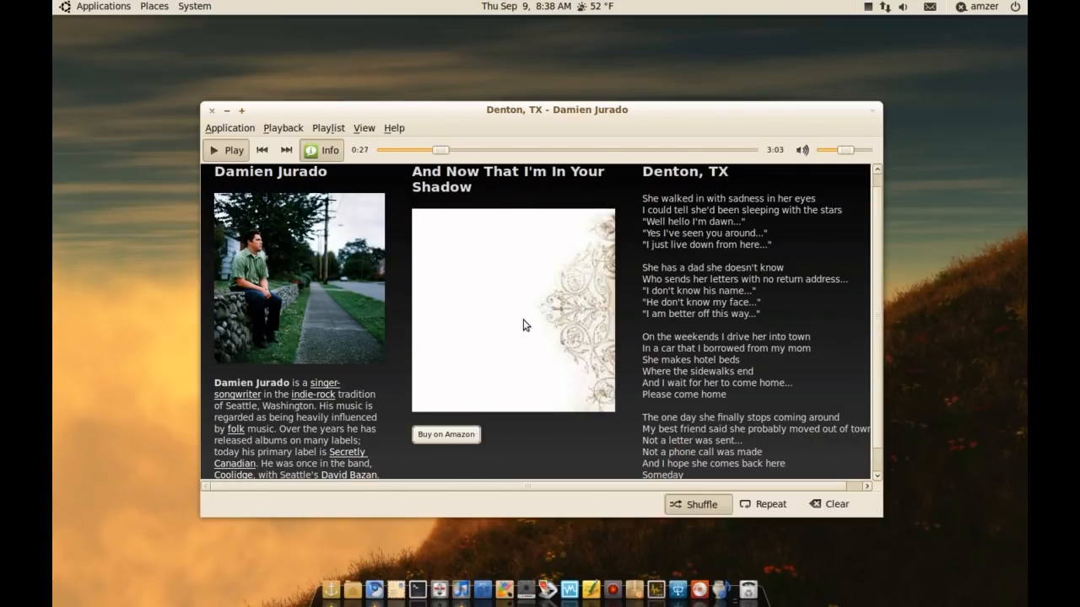
mouse_move(449, 462)
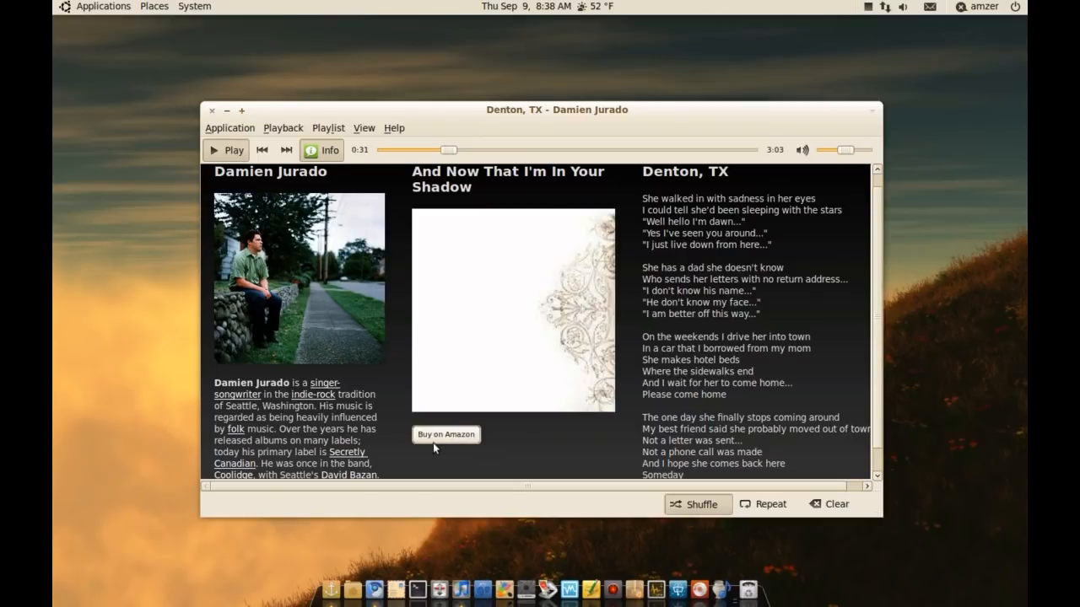
mouse_move(509, 405)
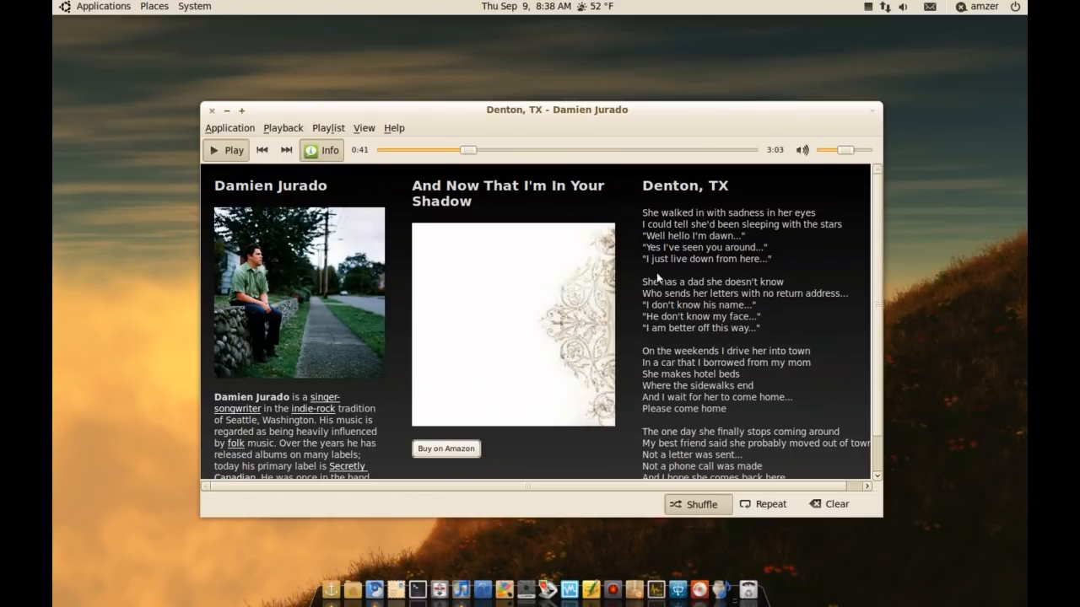
mouse_move(320, 149)
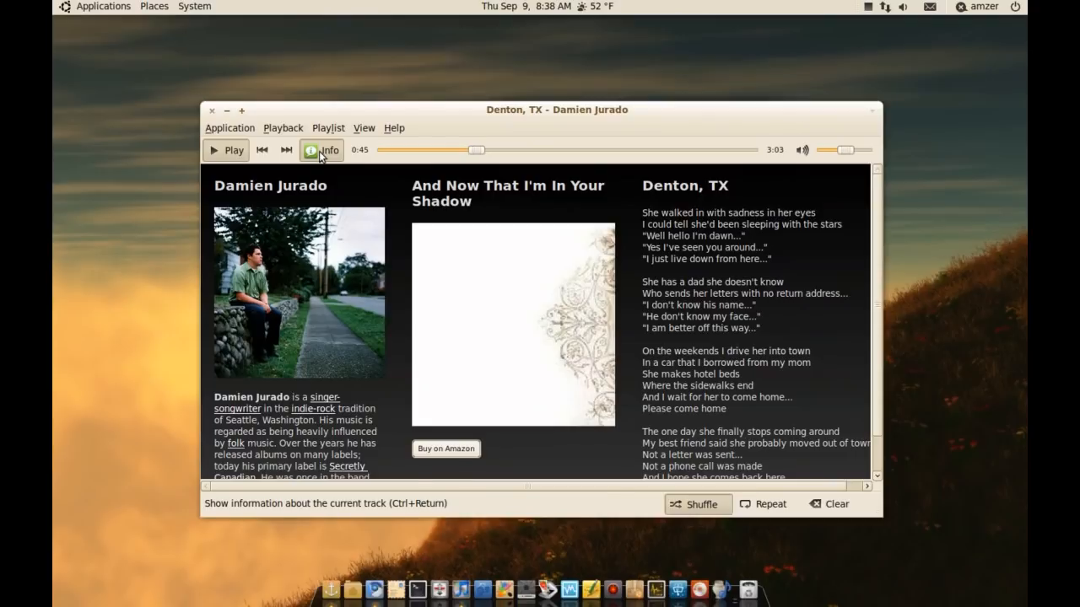
Return from the Info panel to the library, then close Minitunes
click(321, 150)
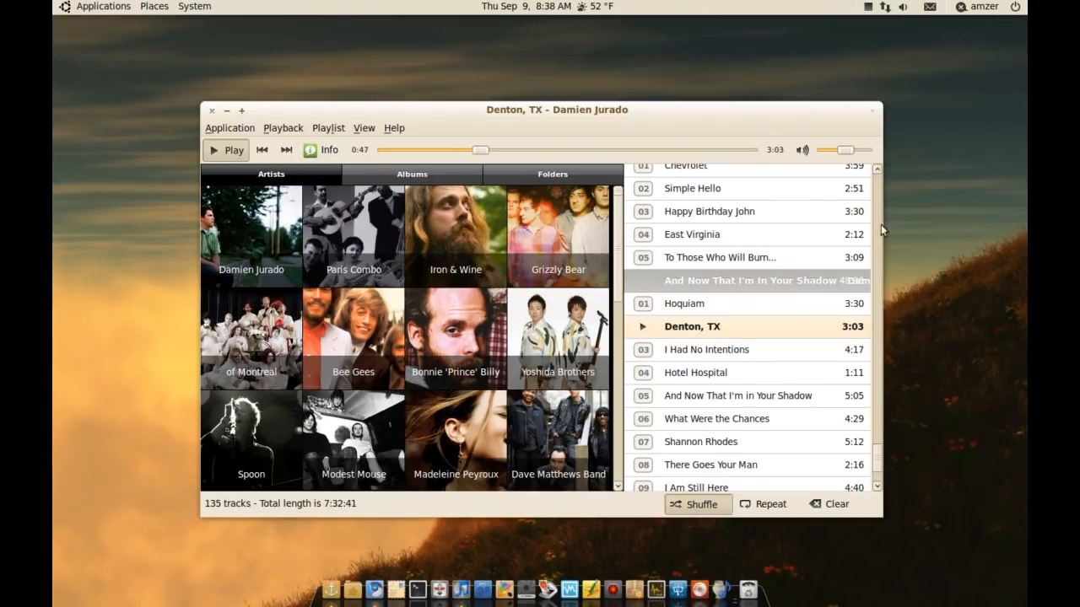
mouse_move(287, 149)
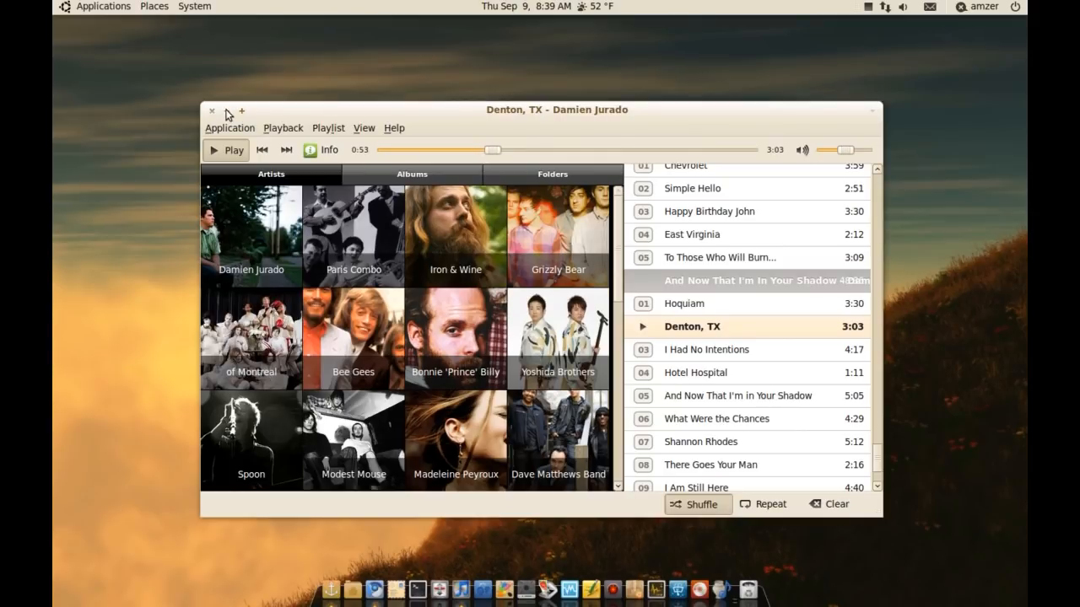
click(212, 111)
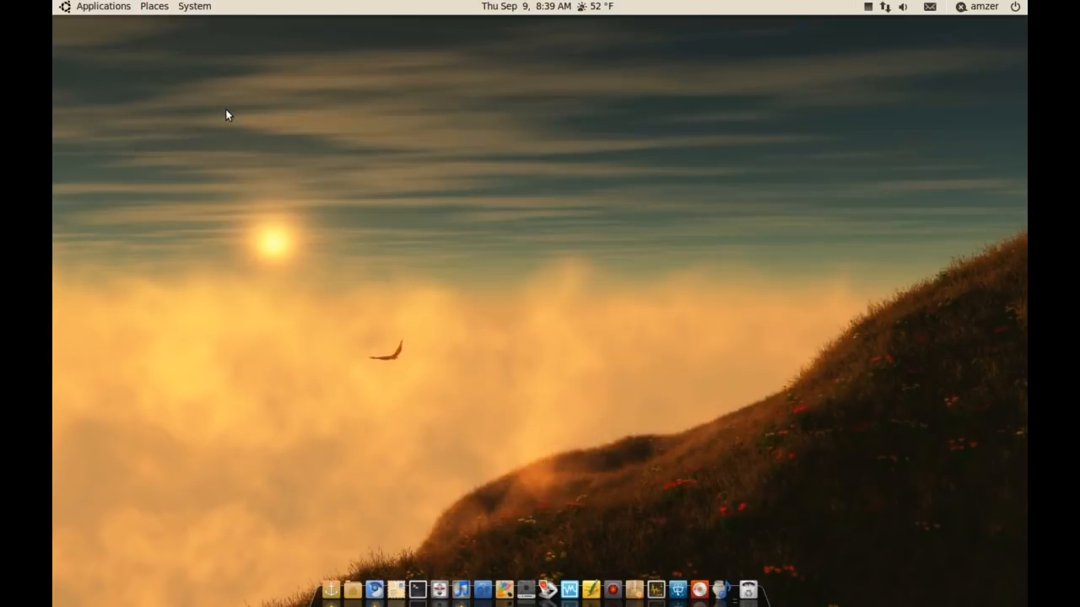